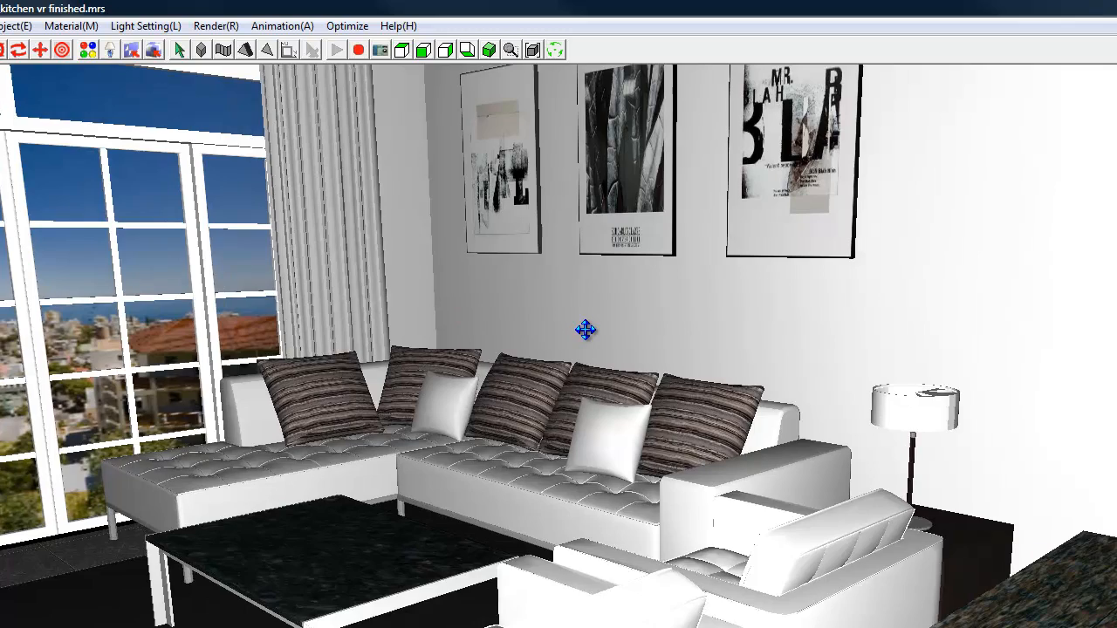
Tilt the living room view up to the ceiling above the poster wall.
{"action": "left_click_drag", "start_coordinate": [584, 330], "coordinate": [339, 328]}
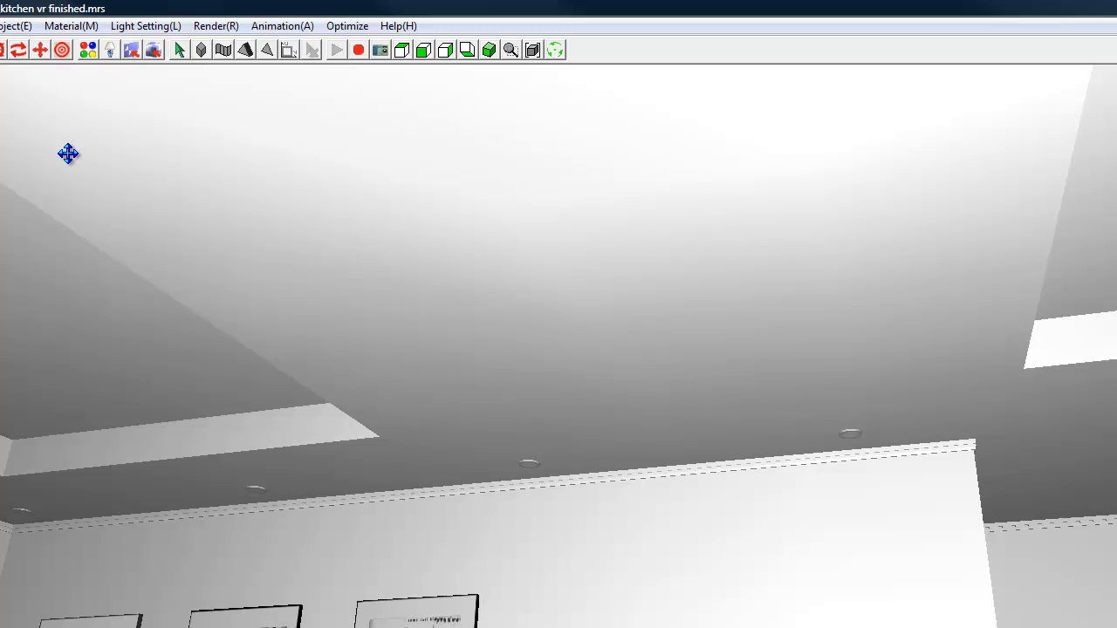
Open the Light Setting menu to edit the wall spotlight markers.
{"action": "left_click", "coordinate": [140, 26]}
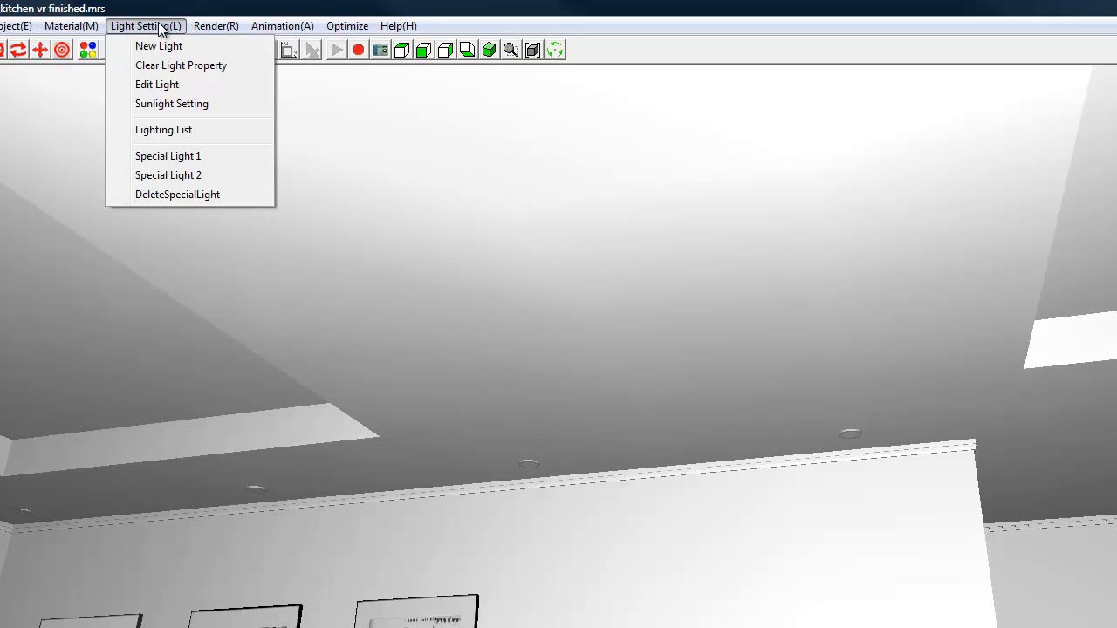
{"action": "mouse_move", "coordinate": [157, 84]}
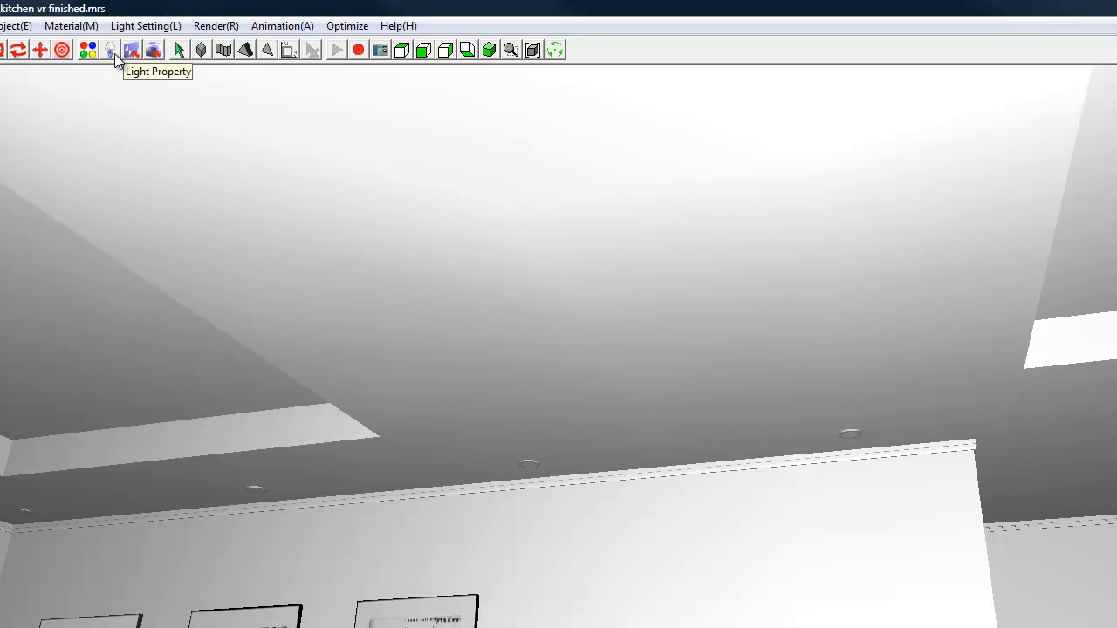
{"action": "mouse_move", "coordinate": [145, 25]}
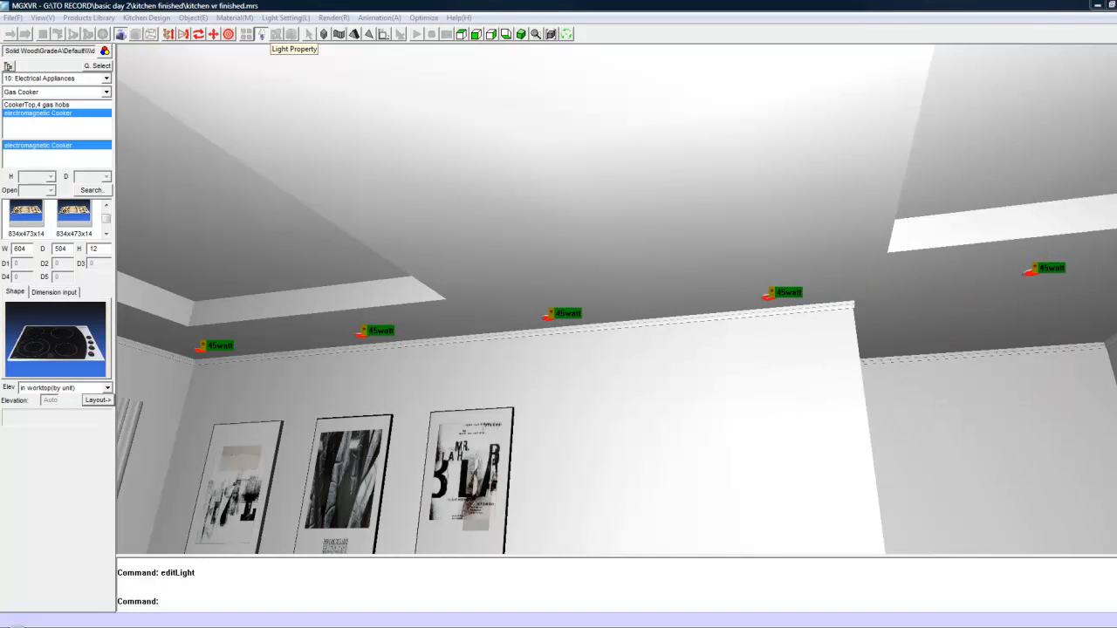
Open a wall spotlight's Edit Light Source dialog and select its Power field.
{"action": "double_click", "coordinate": [236, 346]}
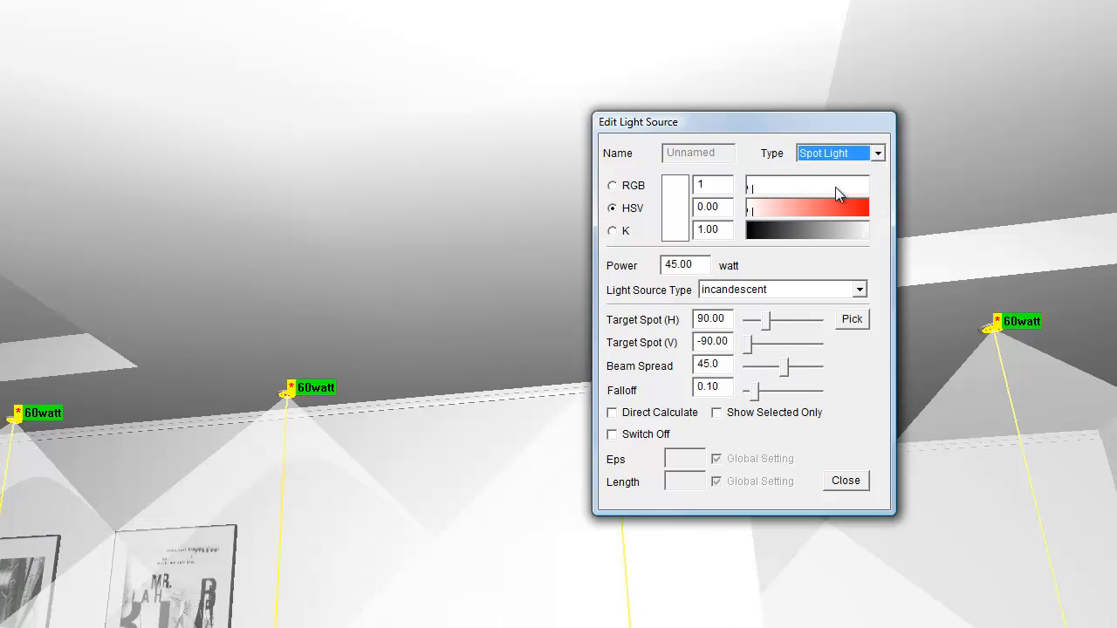
{"action": "mouse_move", "coordinate": [676, 319]}
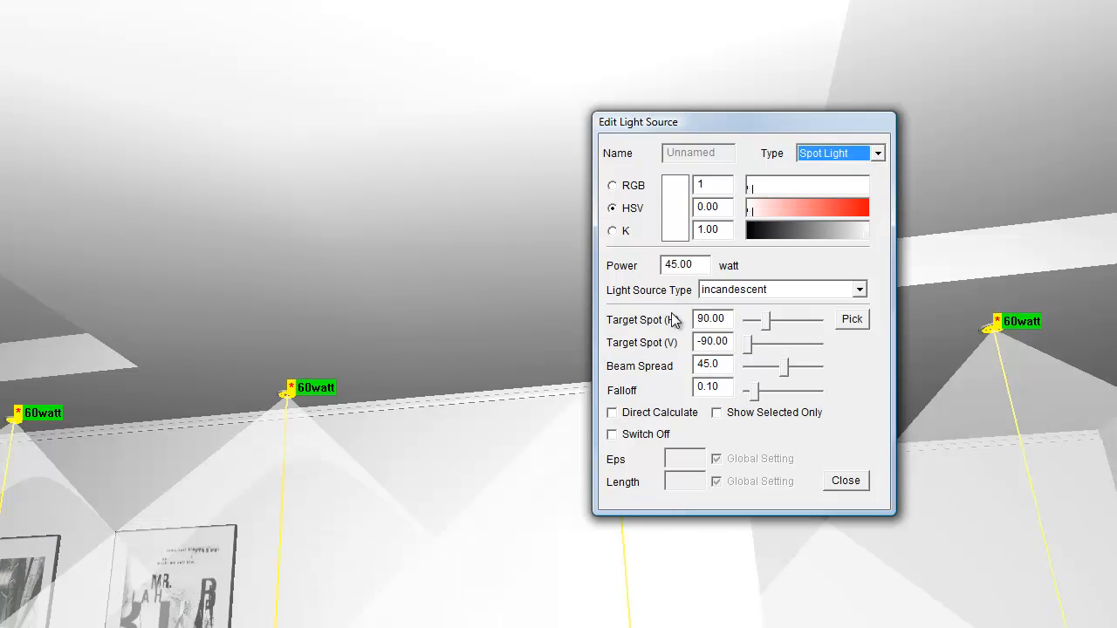
{"action": "left_click", "coordinate": [783, 184]}
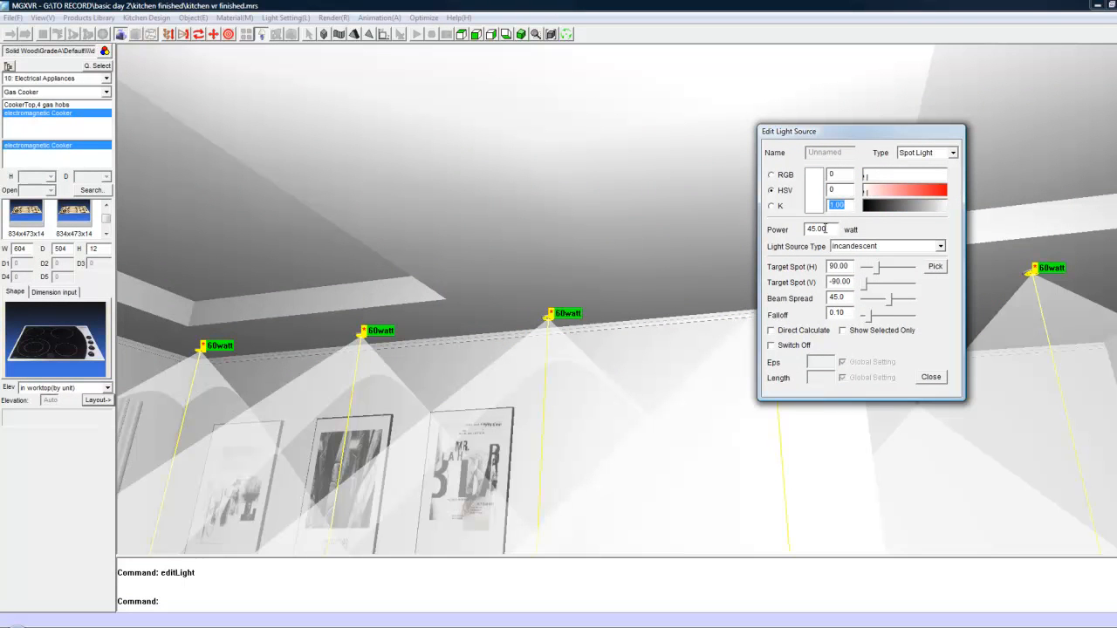
Try powers 50, 60 and 12, settle on 45 W, and keep incandescent type.
{"action": "type", "text": "50"}
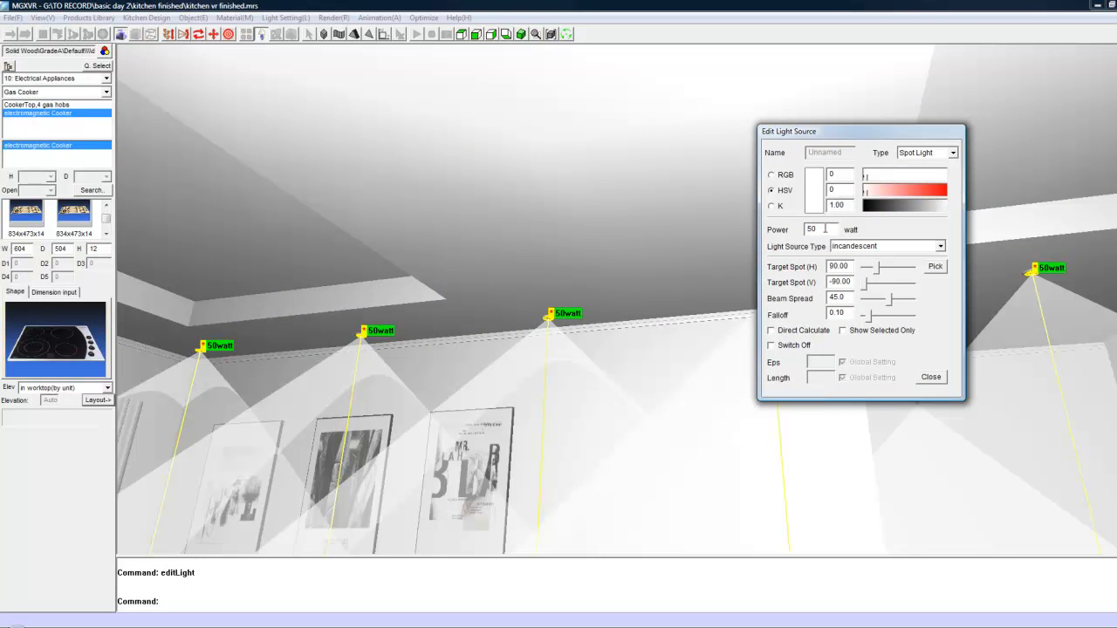
{"action": "type", "text": "60"}
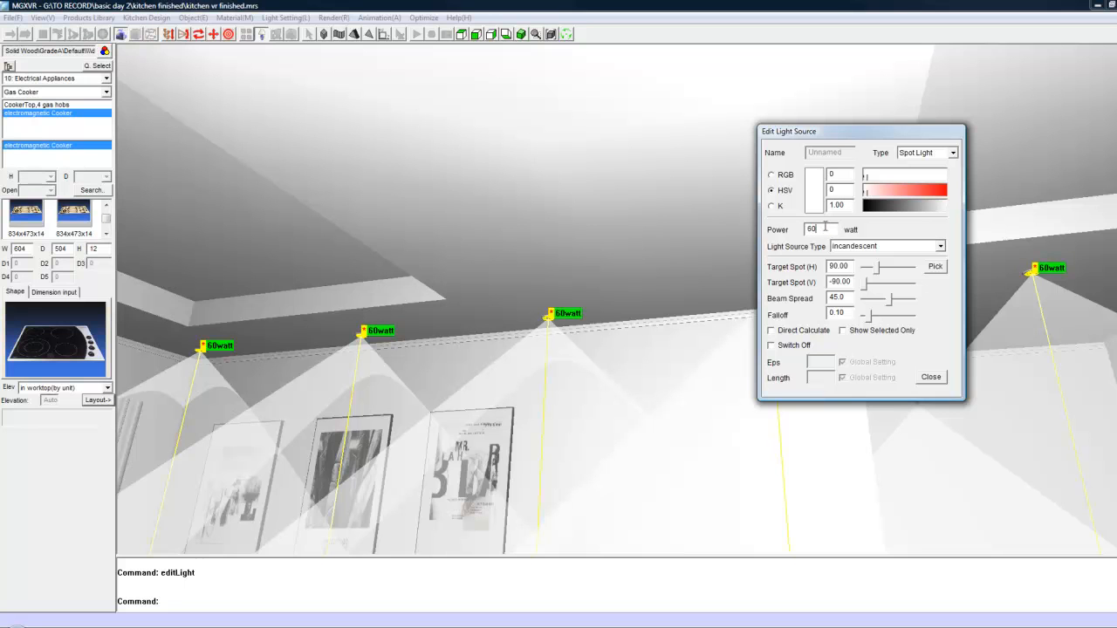
{"action": "type", "text": "12"}
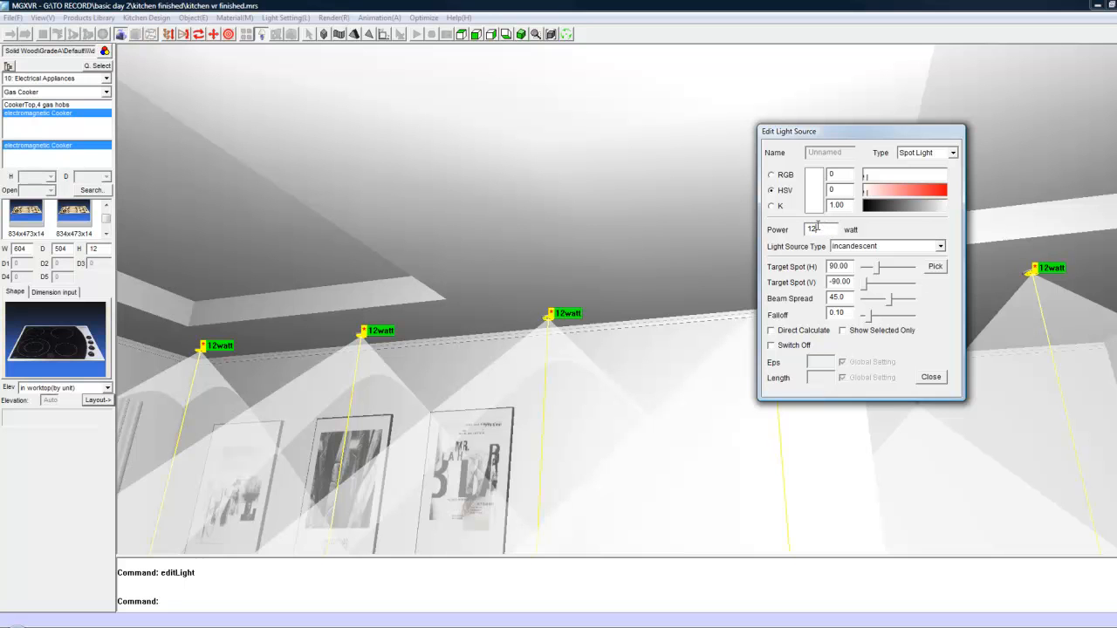
{"action": "type", "text": "45"}
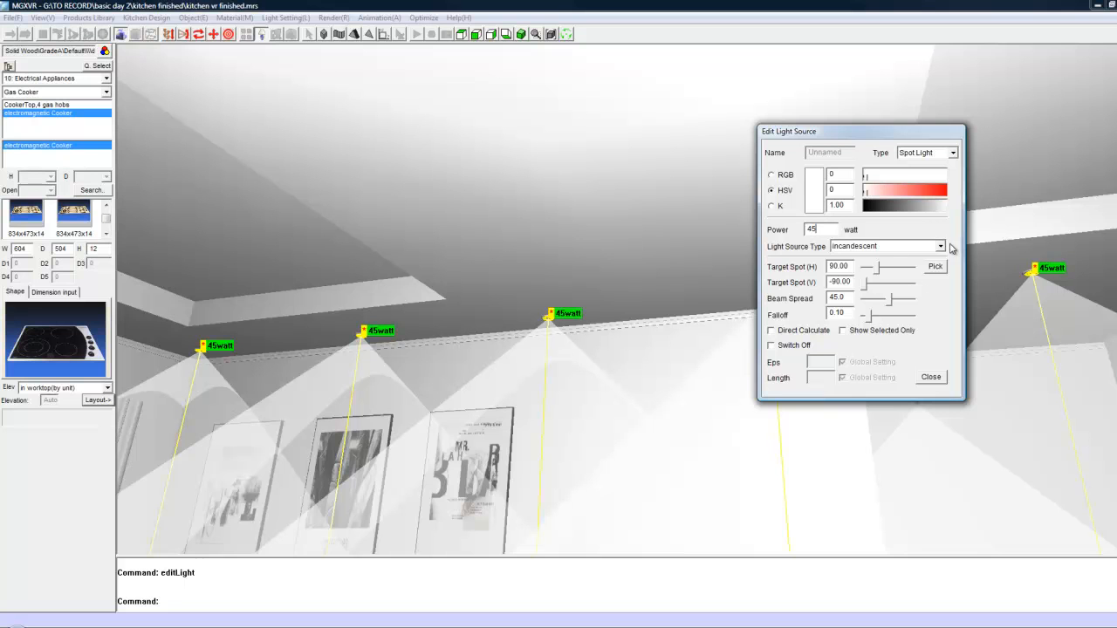
{"action": "left_click", "coordinate": [939, 246]}
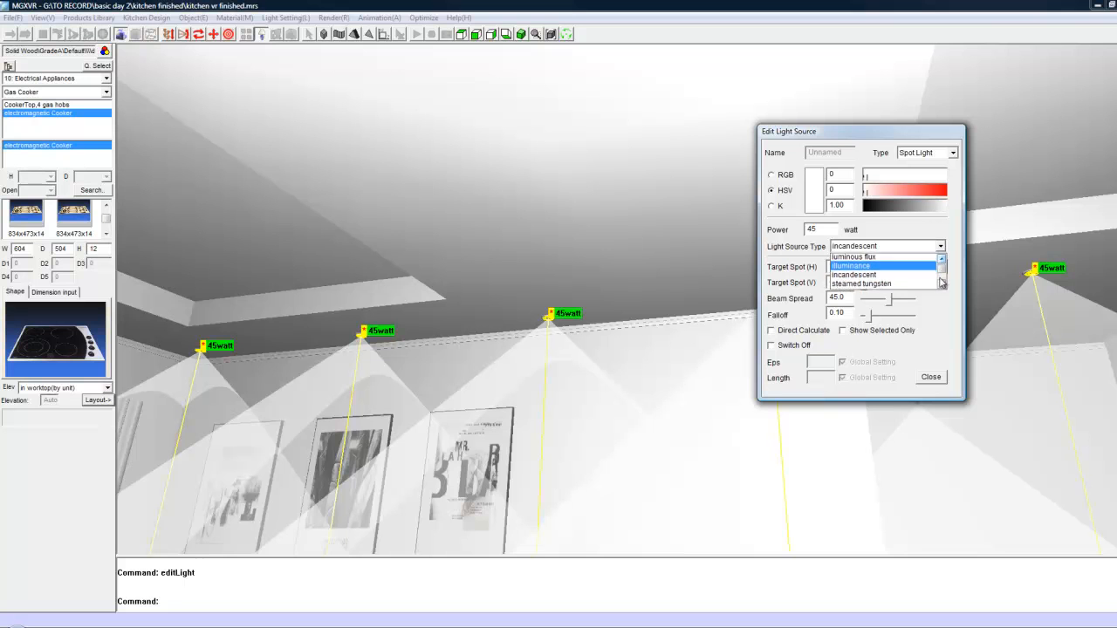
{"action": "left_click", "coordinate": [853, 275]}
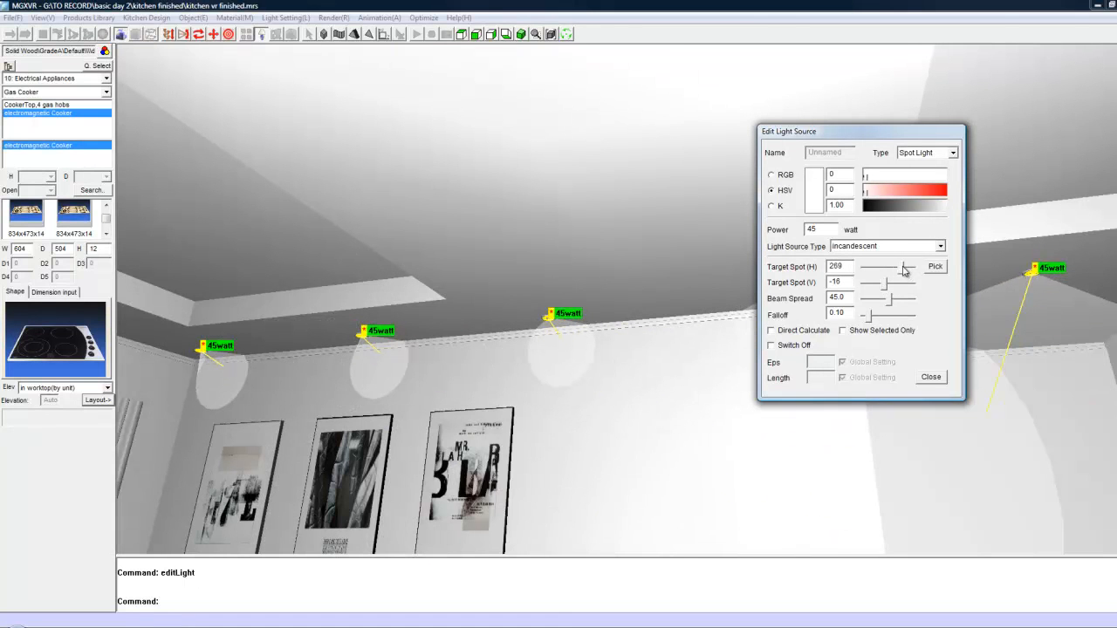
Aim spotlights straight down the wall, set beam spread 22, falloff 1.00, enable Direct Calculate.
{"action": "left_click_drag", "start_coordinate": [903, 282], "coordinate": [873, 281]}
{"action": "type", "text": "5"}
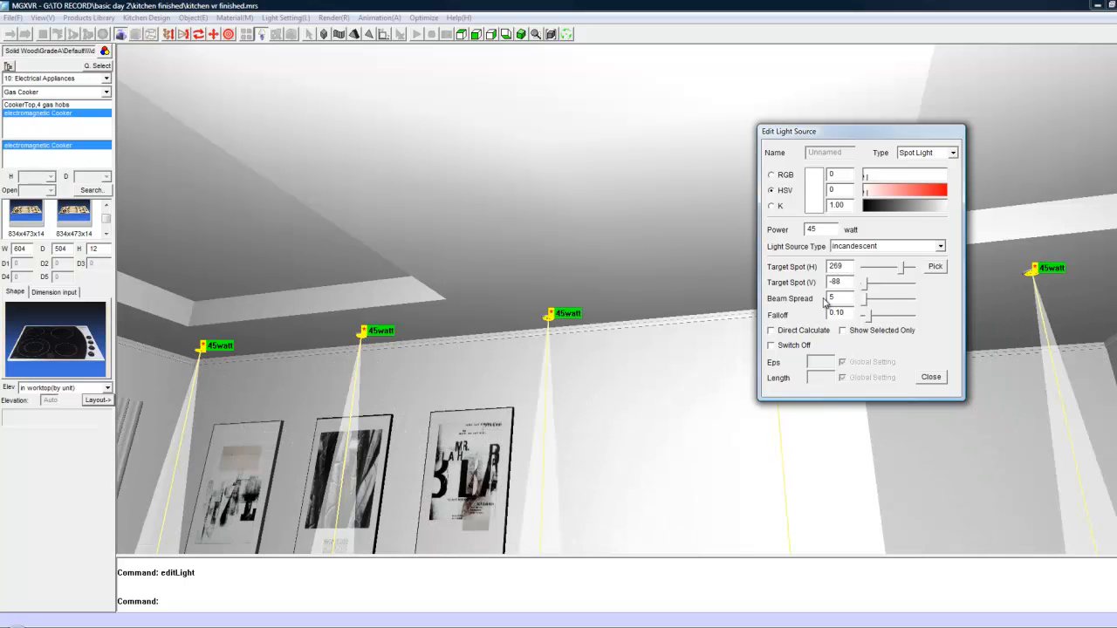
{"action": "left_click_drag", "start_coordinate": [860, 299], "coordinate": [873, 298]}
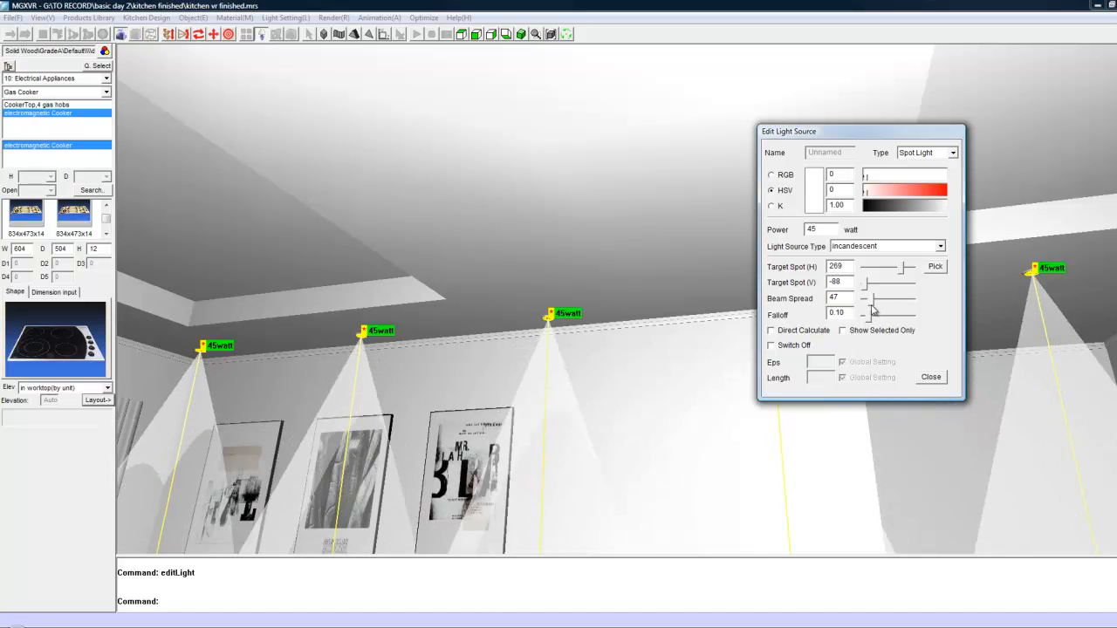
{"action": "left_click_drag", "start_coordinate": [890, 299], "coordinate": [868, 299]}
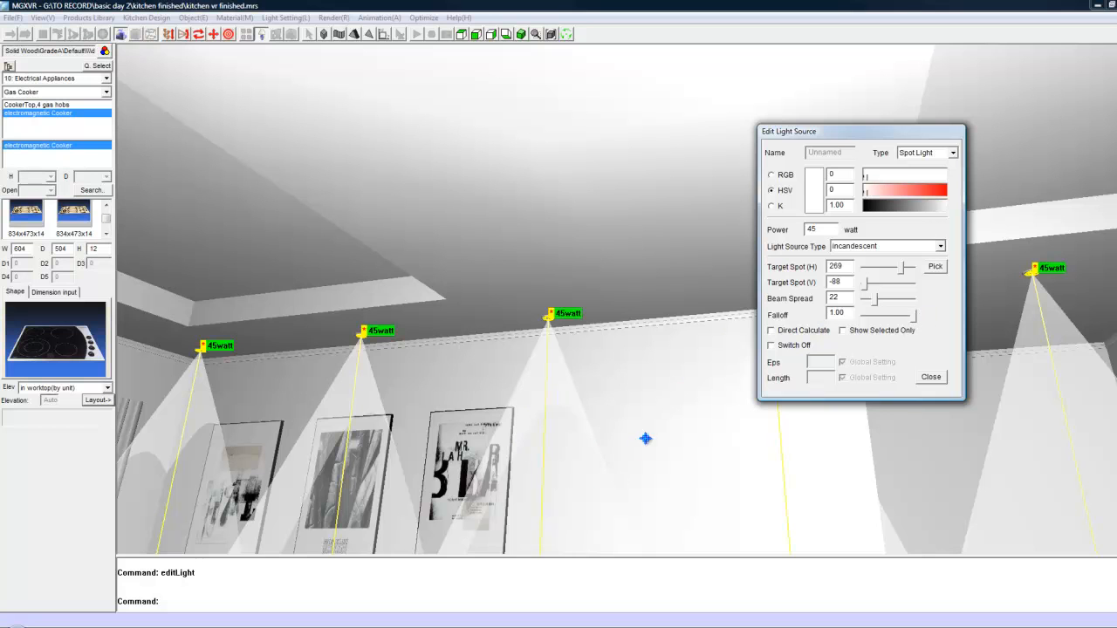
{"action": "mouse_move", "coordinate": [735, 379]}
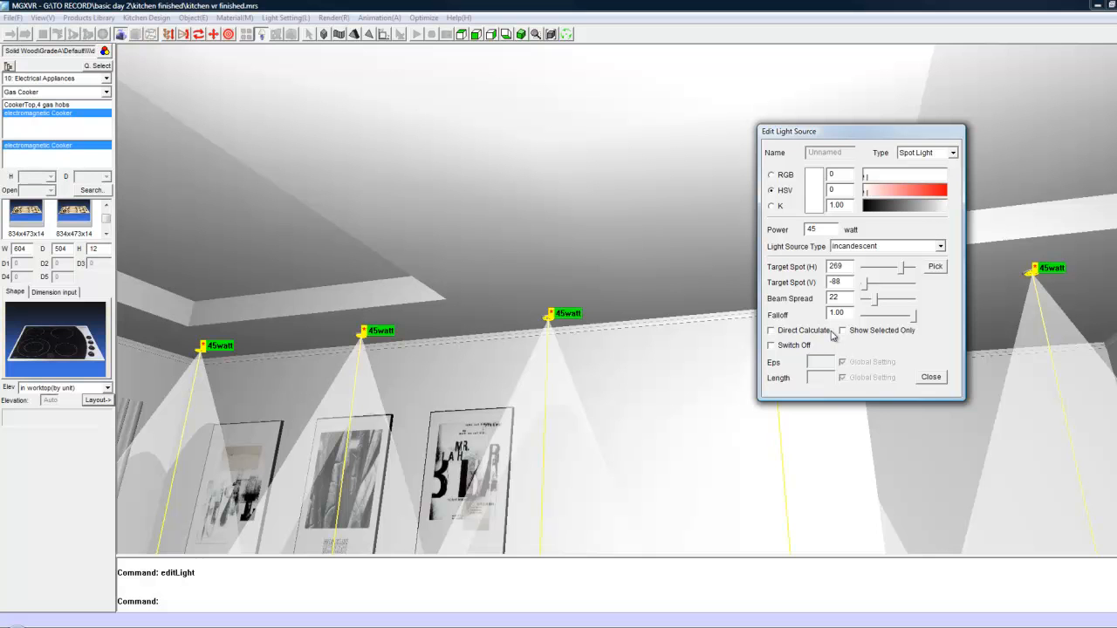
{"action": "left_click", "coordinate": [770, 330]}
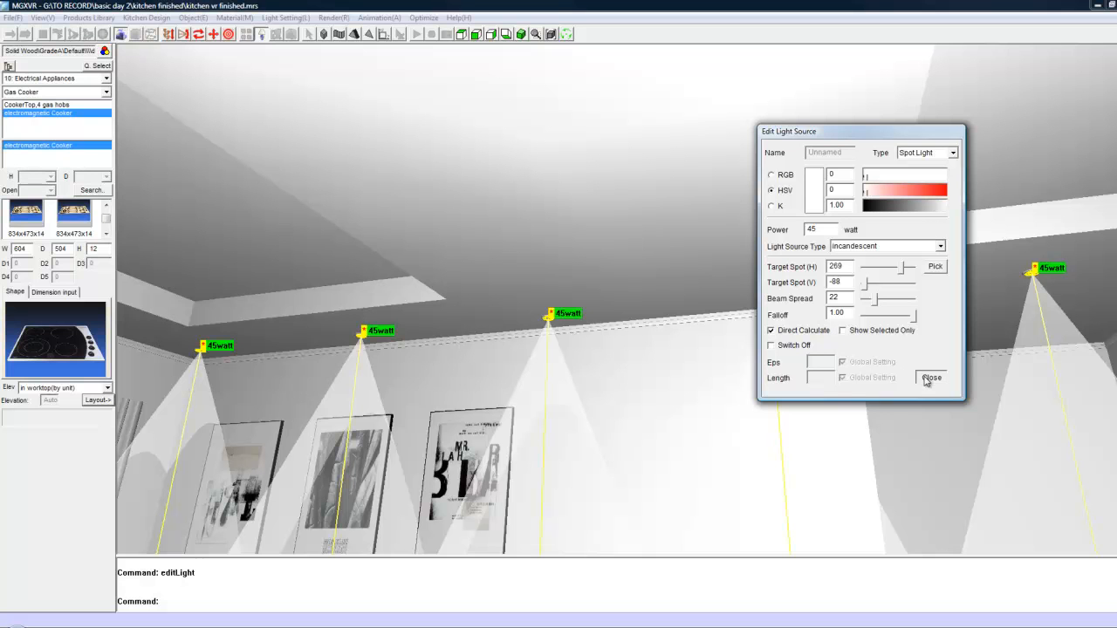
Close the Edit Light Source dialog and rotate toward the brown kitchen wall with the hood.
{"action": "left_click", "coordinate": [930, 377]}
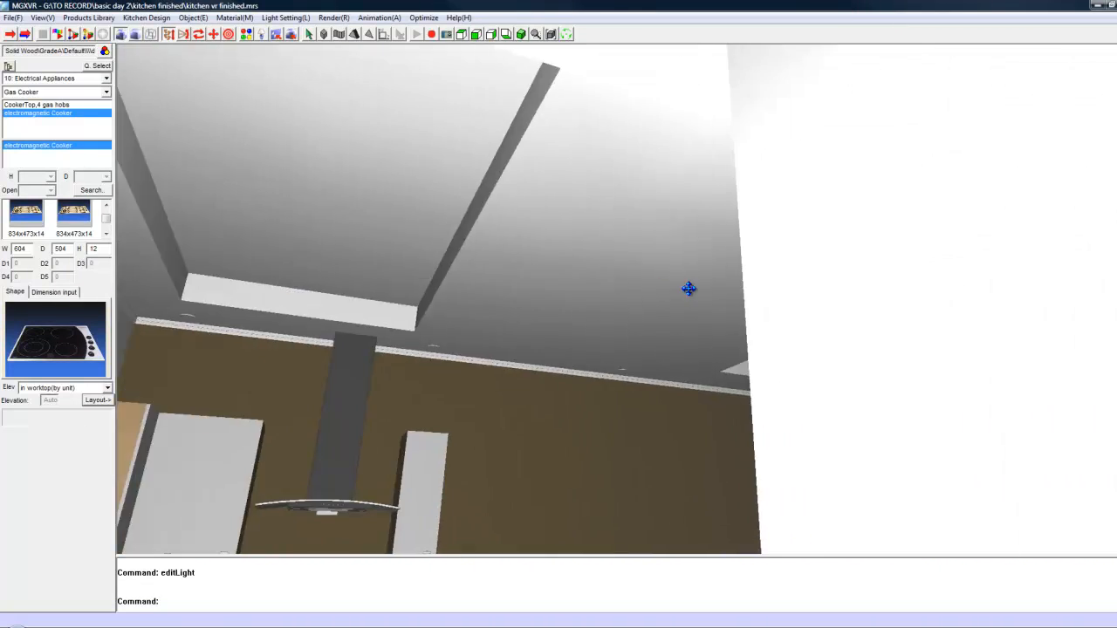
{"action": "left_click_drag", "start_coordinate": [688, 288], "coordinate": [676, 317]}
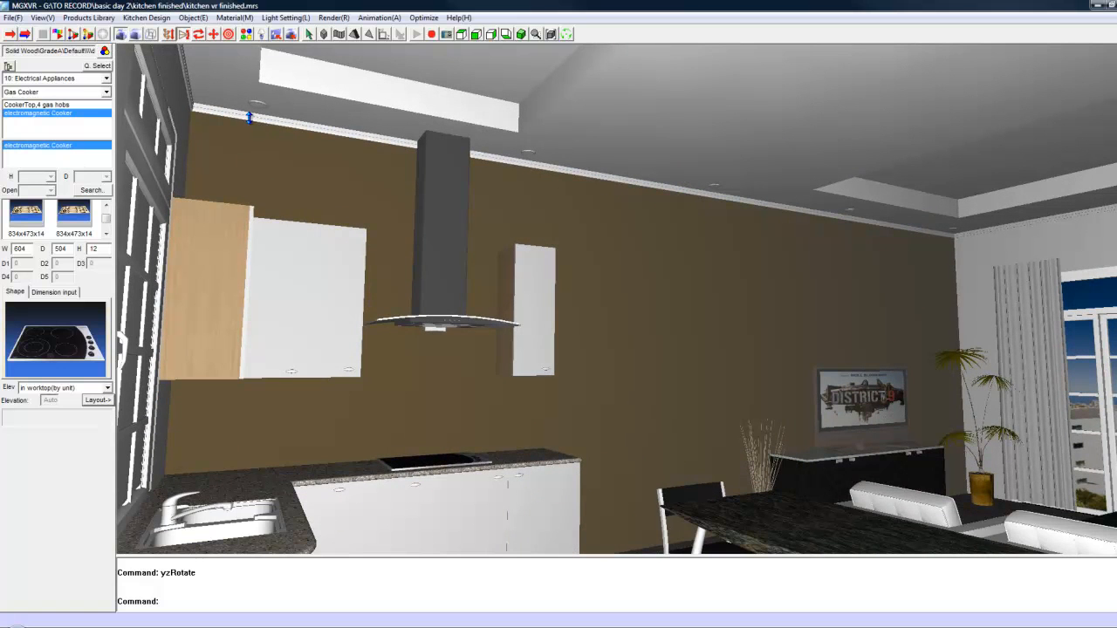
{"action": "mouse_move", "coordinate": [962, 236]}
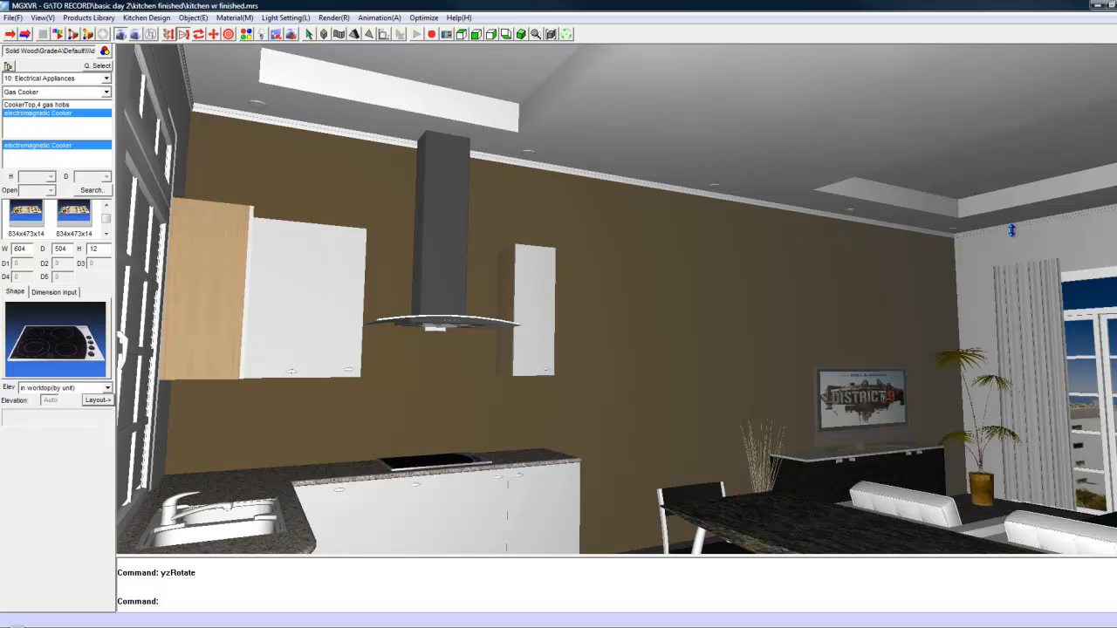
{"action": "mouse_move", "coordinate": [344, 124]}
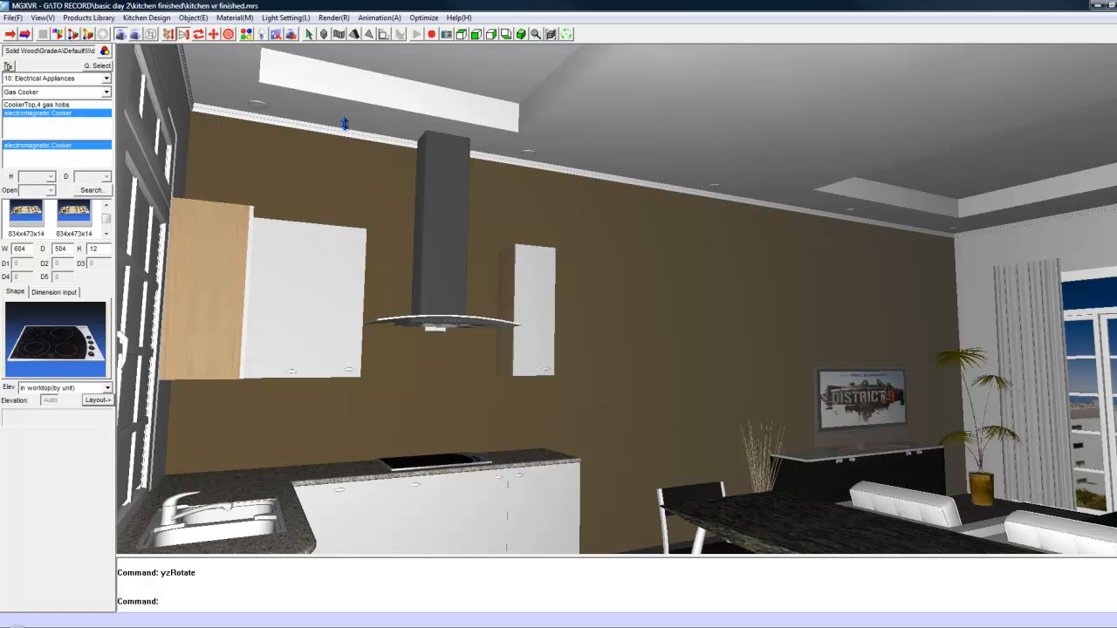
{"action": "mouse_move", "coordinate": [493, 203]}
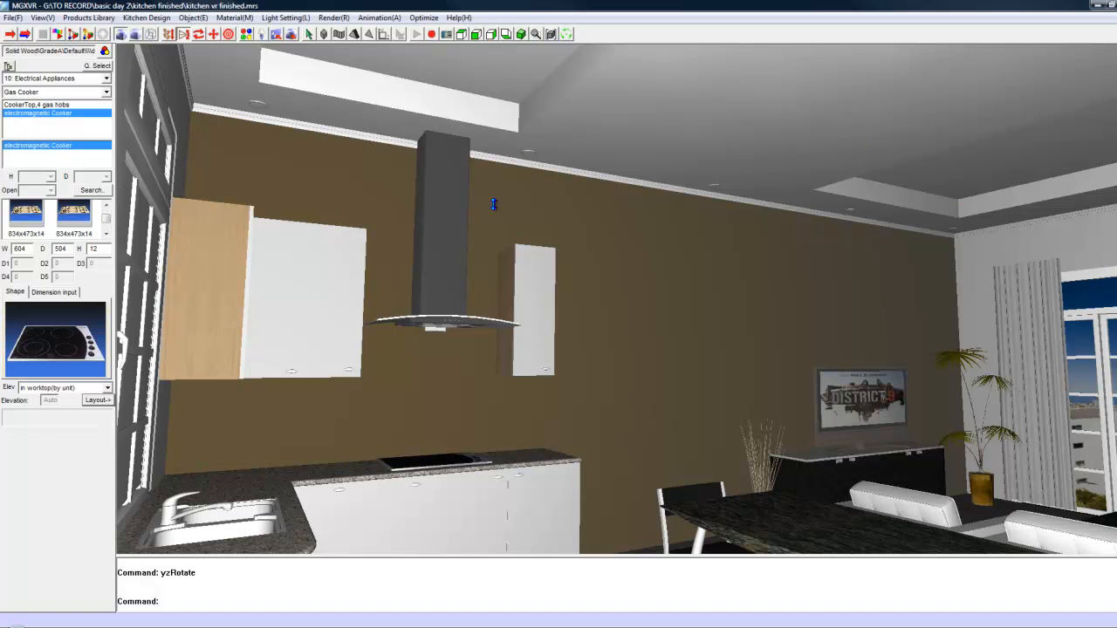
{"action": "mouse_move", "coordinate": [291, 34]}
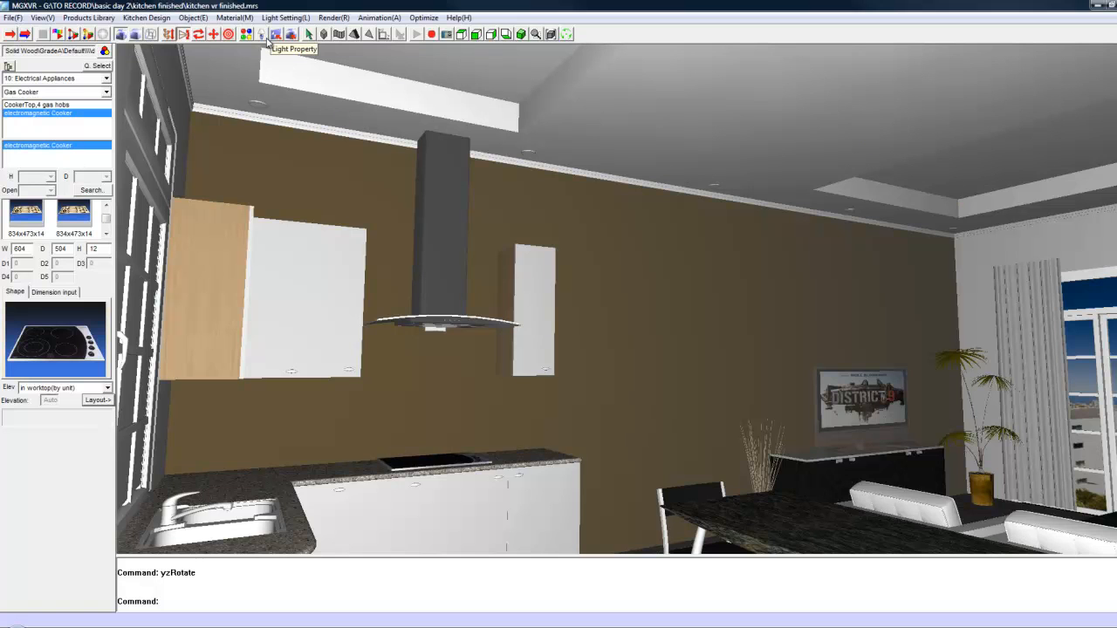
{"action": "mouse_move", "coordinate": [1023, 272]}
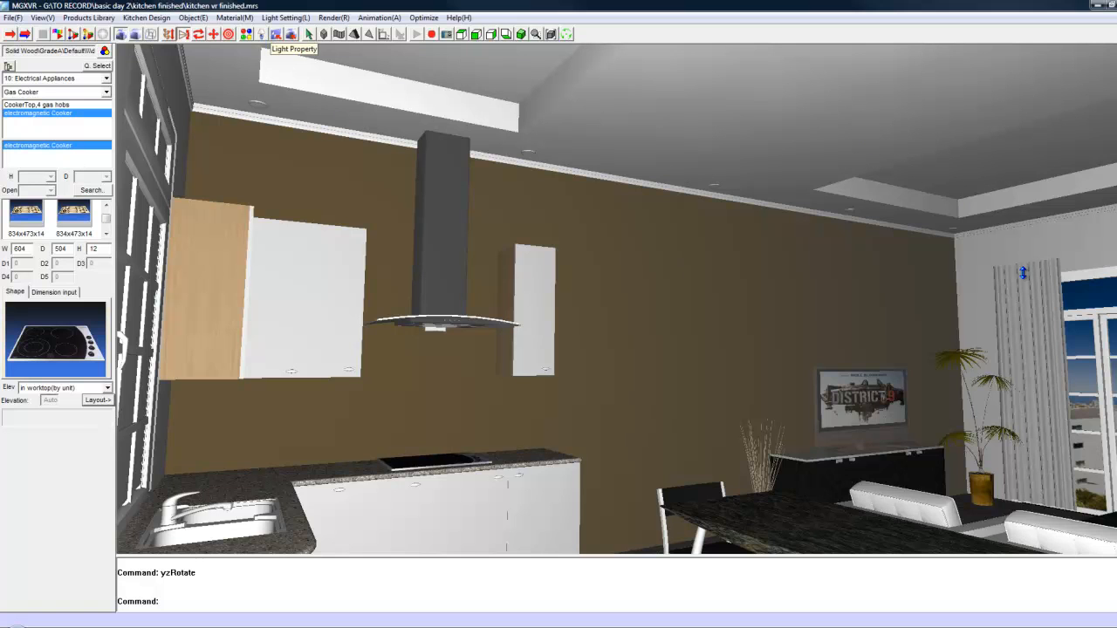
{"action": "mouse_move", "coordinate": [404, 108]}
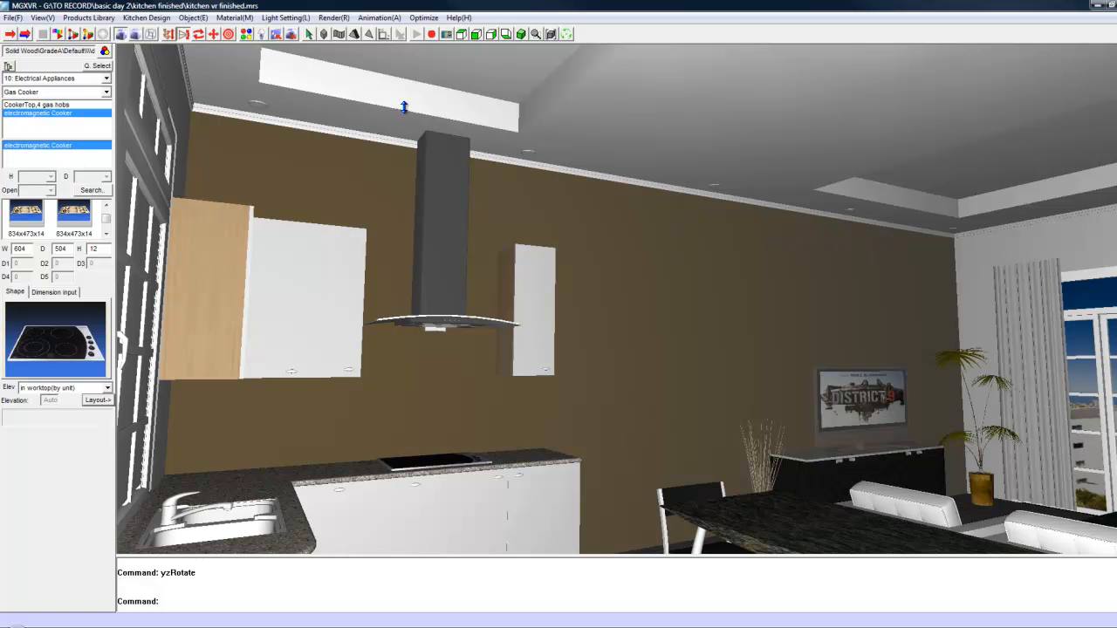
Open the spotlights' light settings to reach the IES file browser.
{"action": "left_click", "coordinate": [284, 17]}
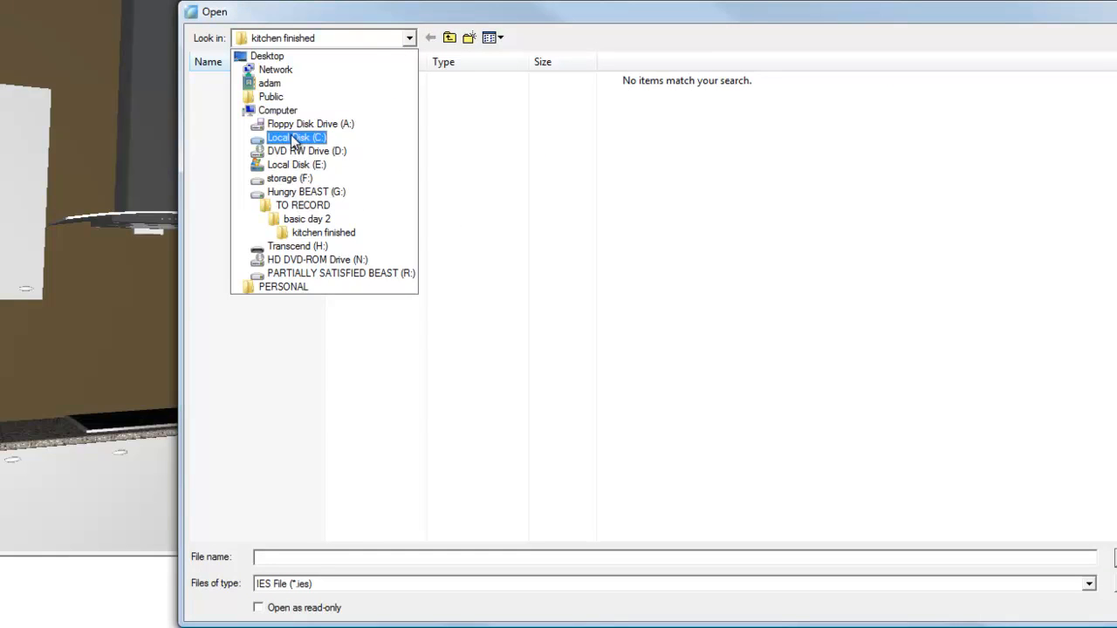
Browse to Local Disk (E:) and open the InteriCADT3 folder for the IES file.
{"action": "left_click", "coordinate": [296, 137]}
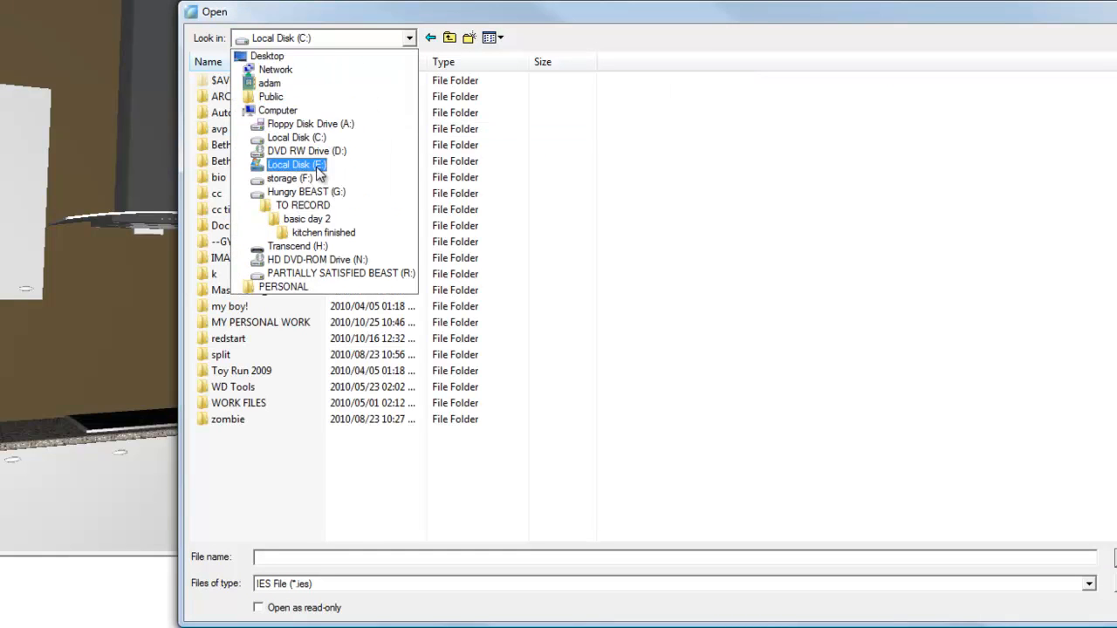
{"action": "left_click", "coordinate": [296, 164]}
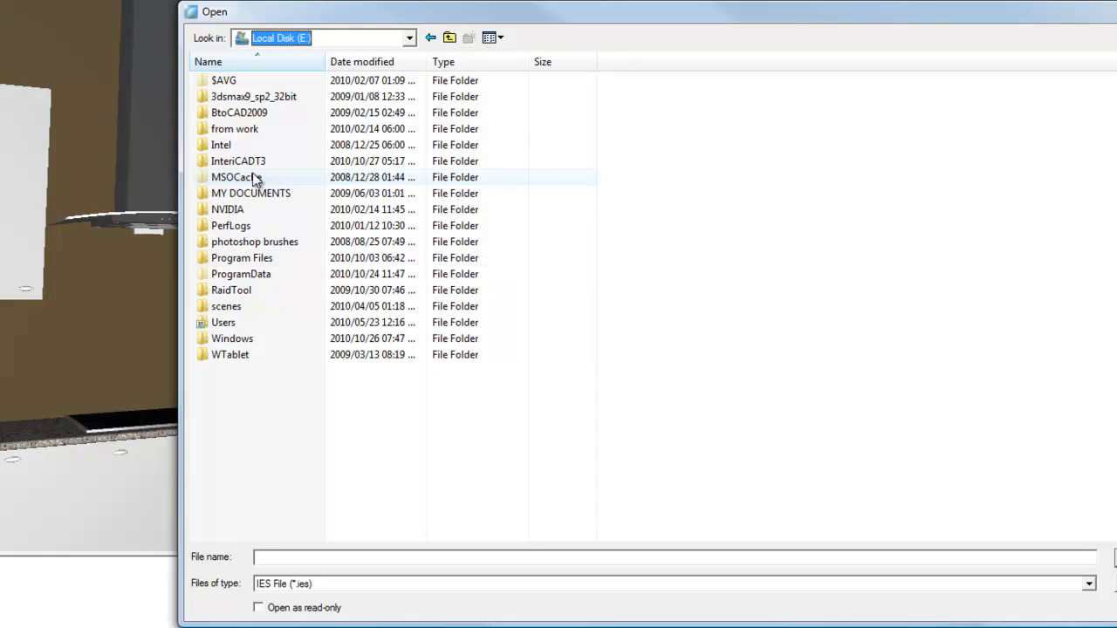
{"action": "left_click", "coordinate": [238, 161]}
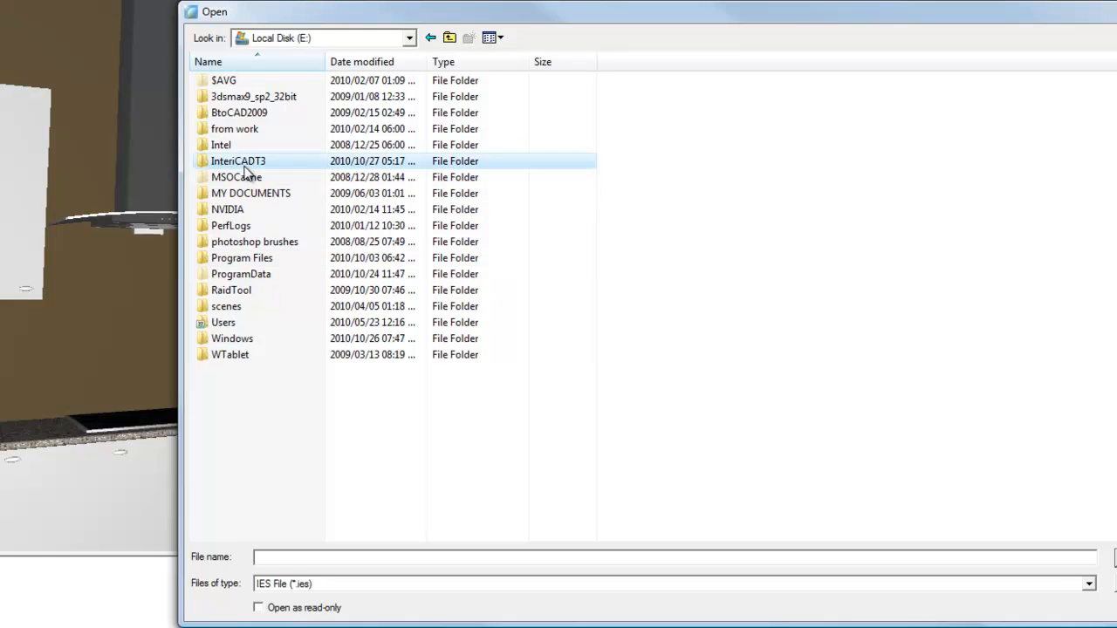
{"action": "double_click", "coordinate": [237, 161]}
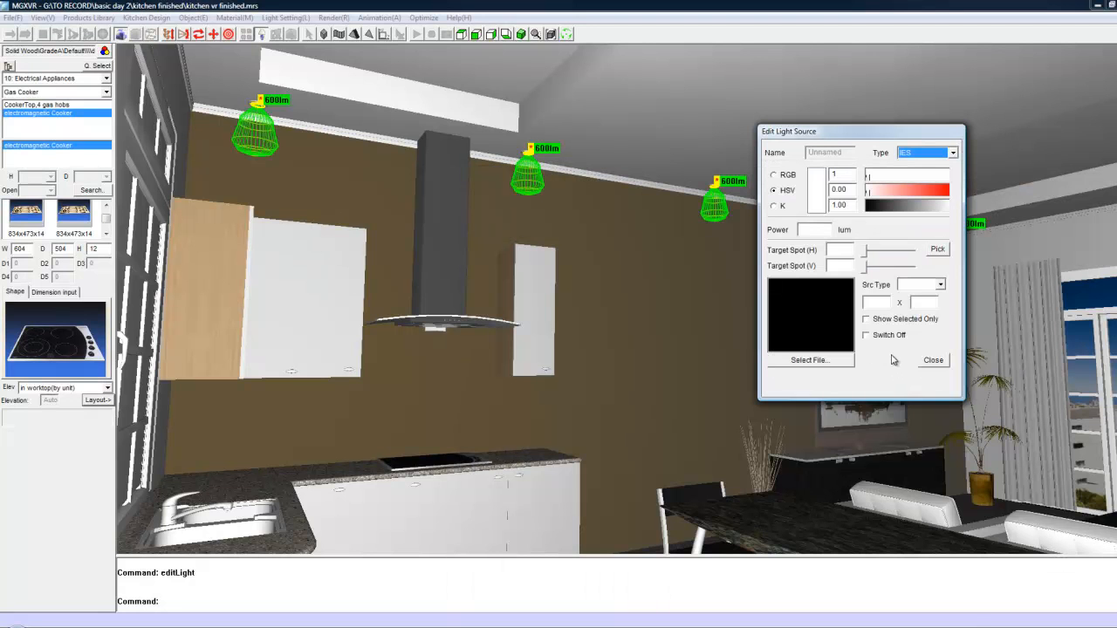
{"action": "mouse_move", "coordinate": [1014, 415]}
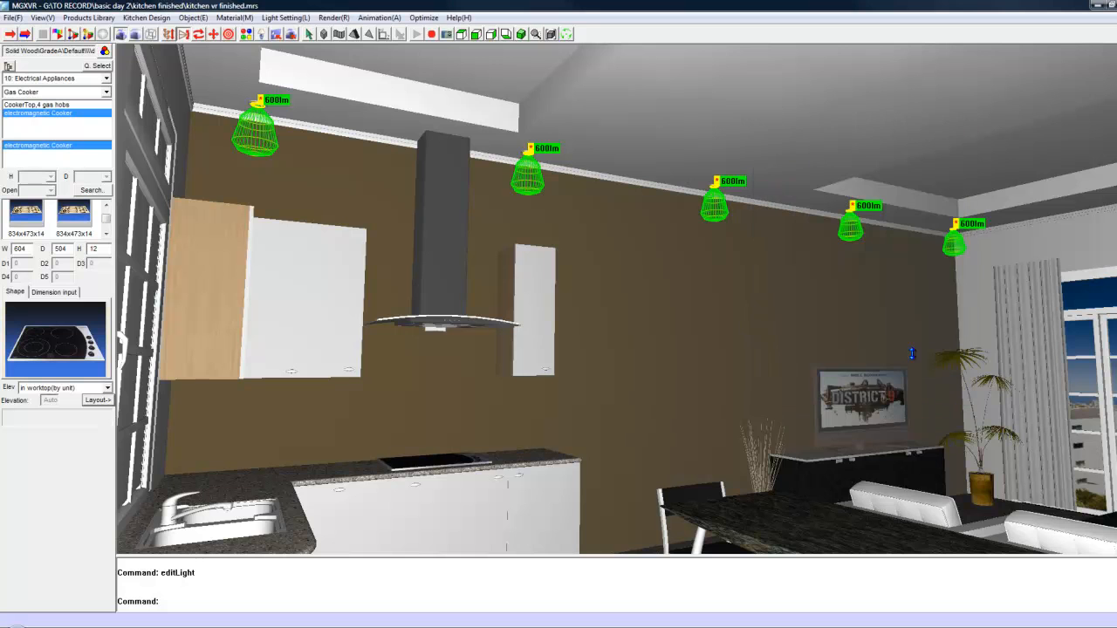
Create a new light from the living room window glass via Light Setting > New Light.
{"action": "left_click", "coordinate": [136, 33]}
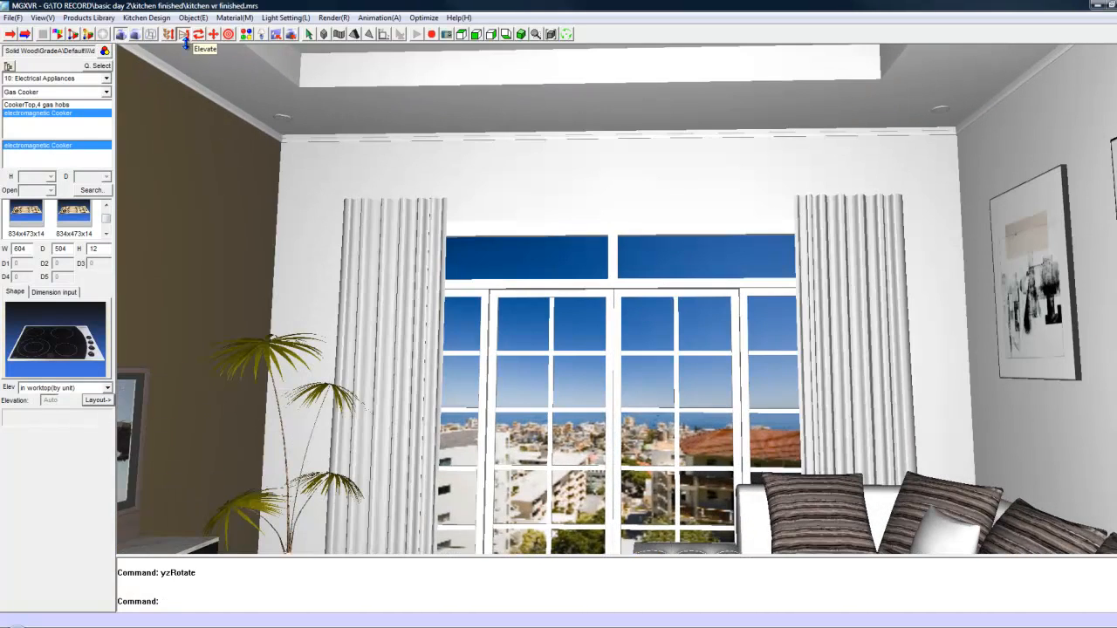
{"action": "left_click", "coordinate": [284, 18]}
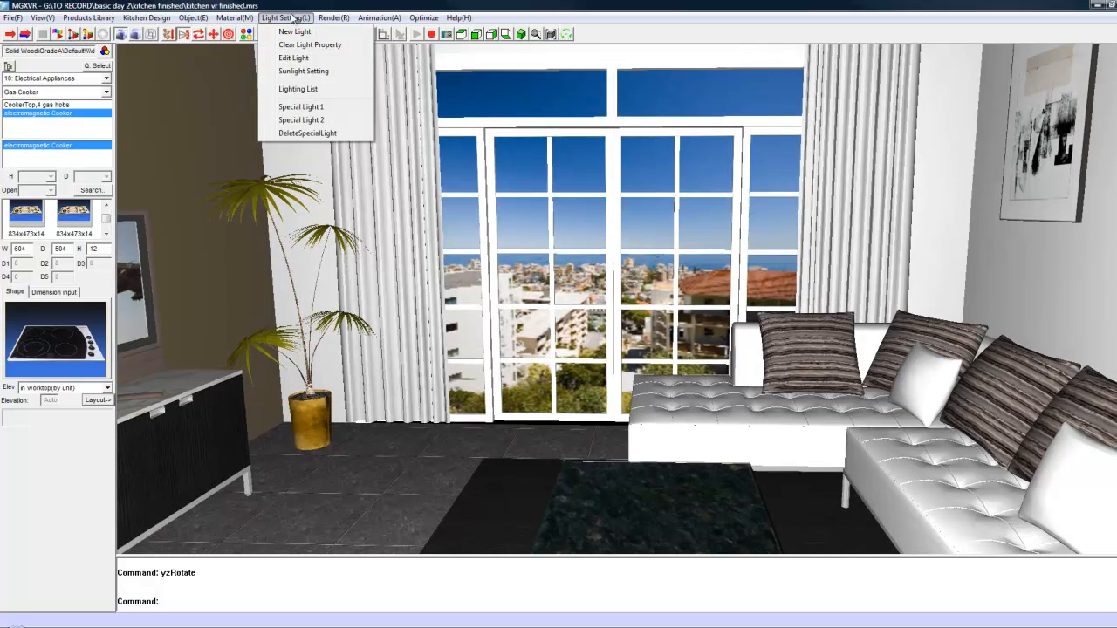
{"action": "left_click", "coordinate": [294, 31]}
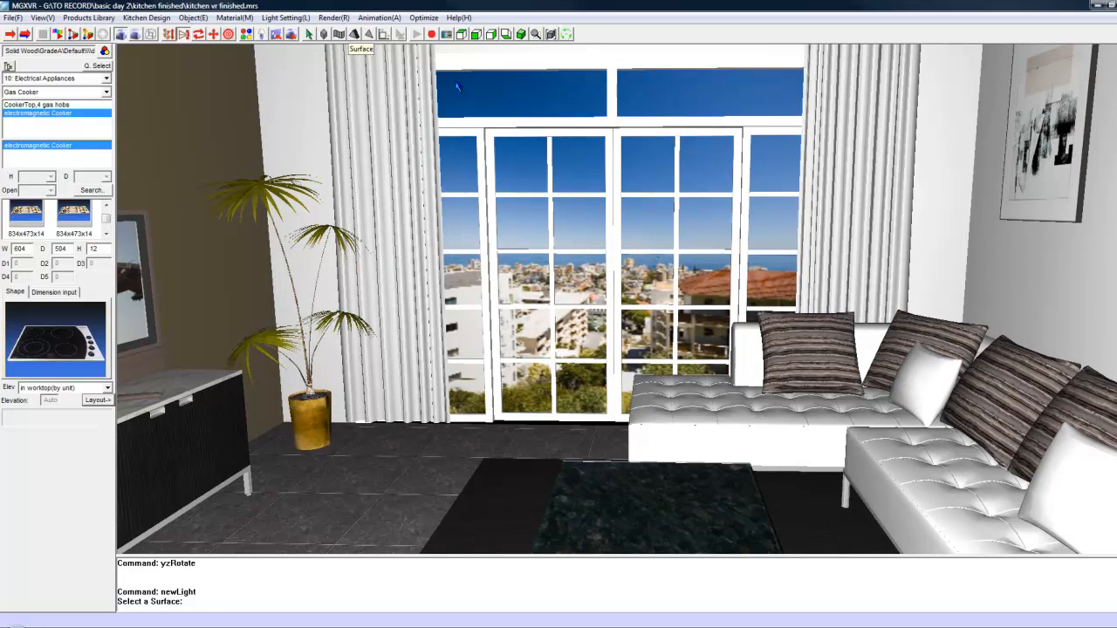
{"action": "mouse_move", "coordinate": [720, 192]}
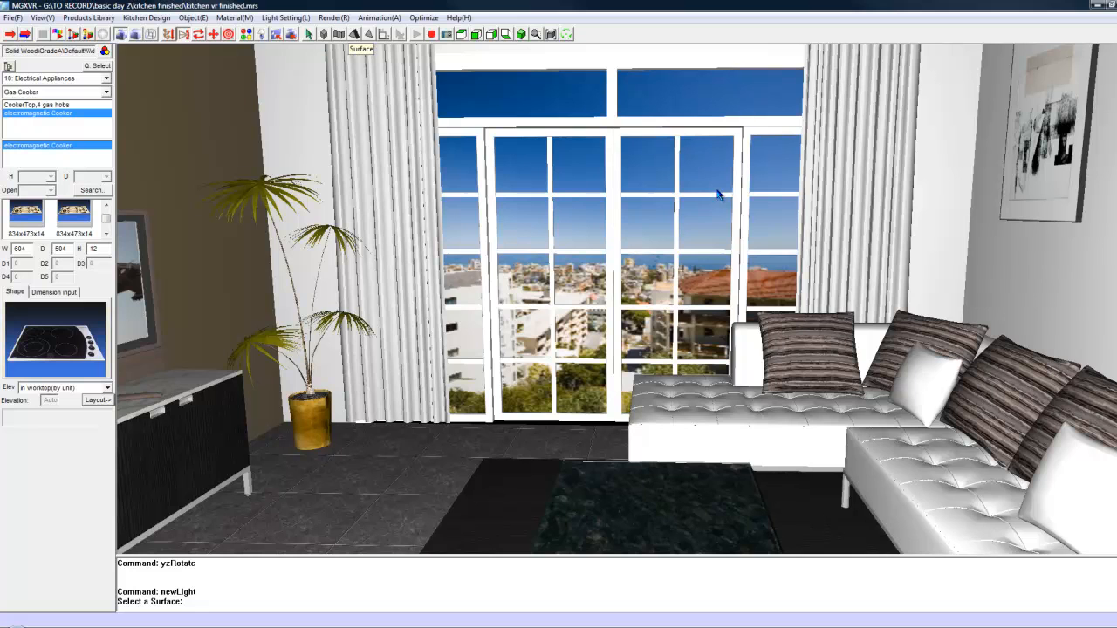
{"action": "left_click", "coordinate": [709, 93]}
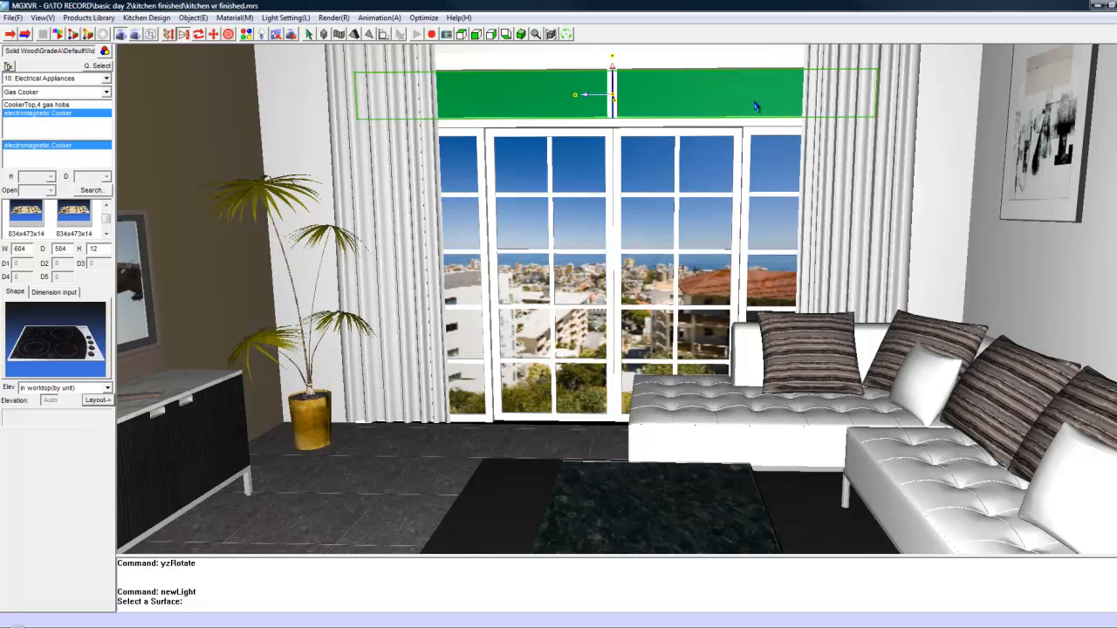
{"action": "mouse_move", "coordinate": [707, 148]}
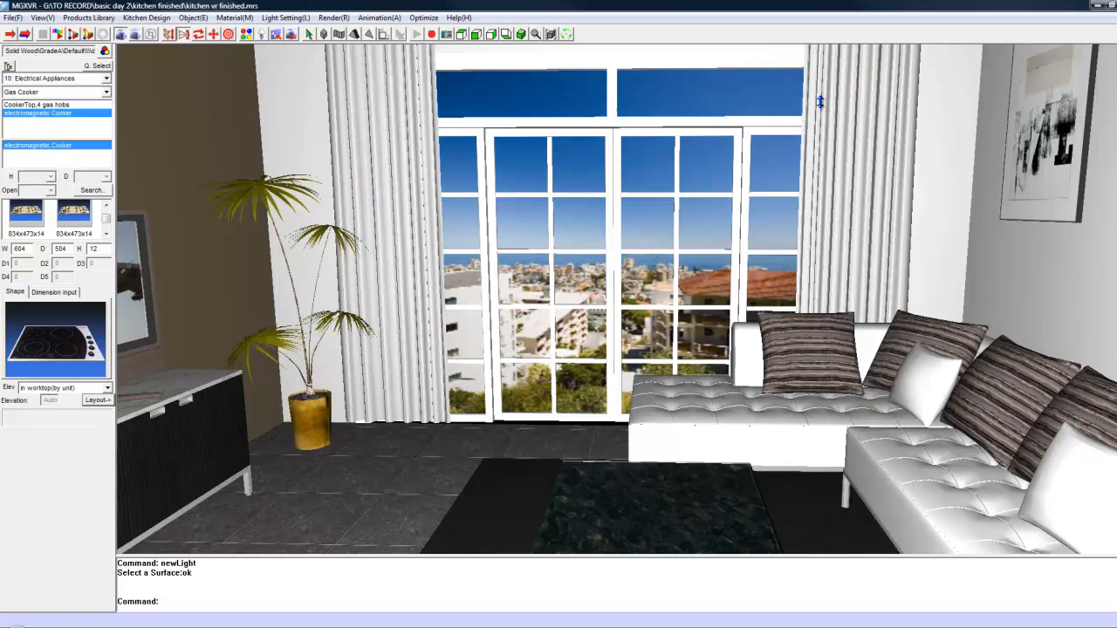
{"action": "mouse_move", "coordinate": [268, 91]}
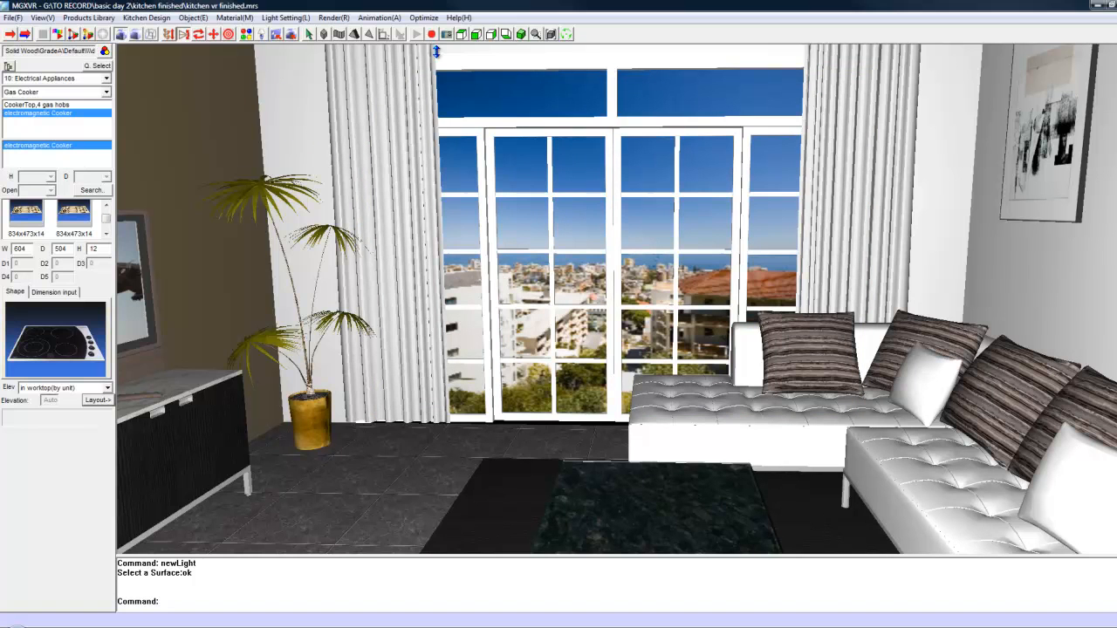
{"action": "left_click", "coordinate": [284, 18]}
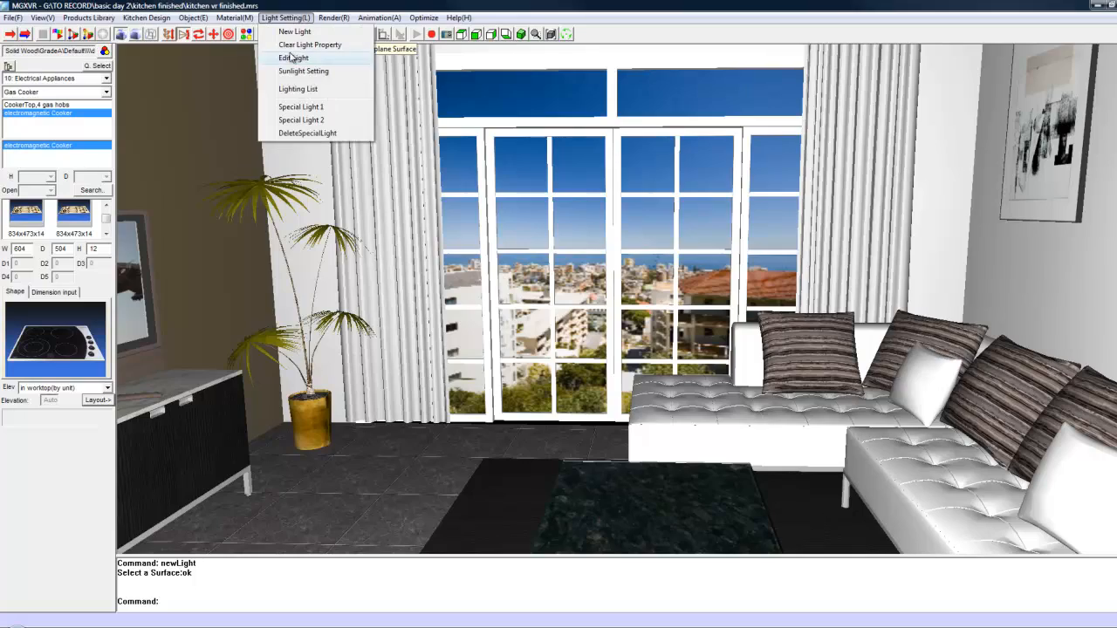
Edit the new window pane lights and change their type to Sunlight.
{"action": "left_click", "coordinate": [294, 57]}
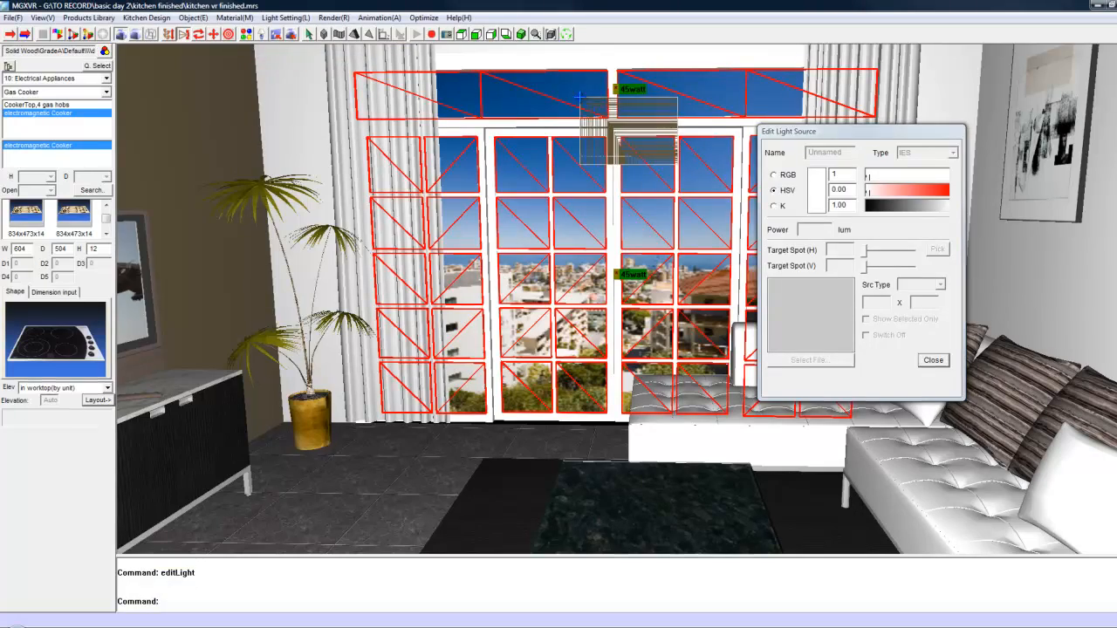
{"action": "left_click", "coordinate": [875, 152]}
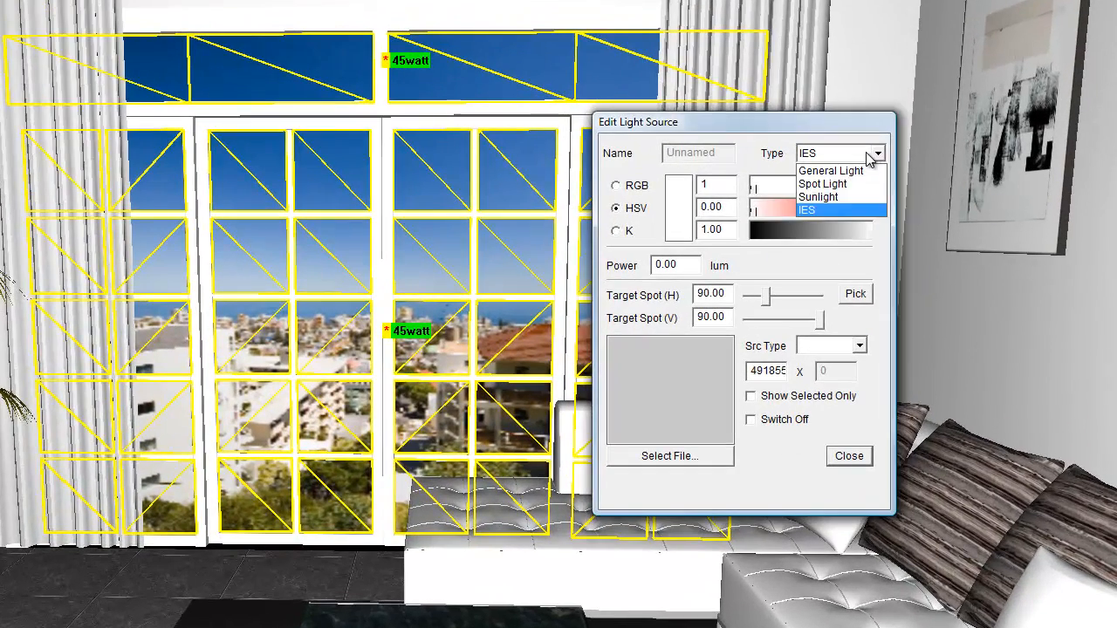
{"action": "left_click", "coordinate": [818, 196]}
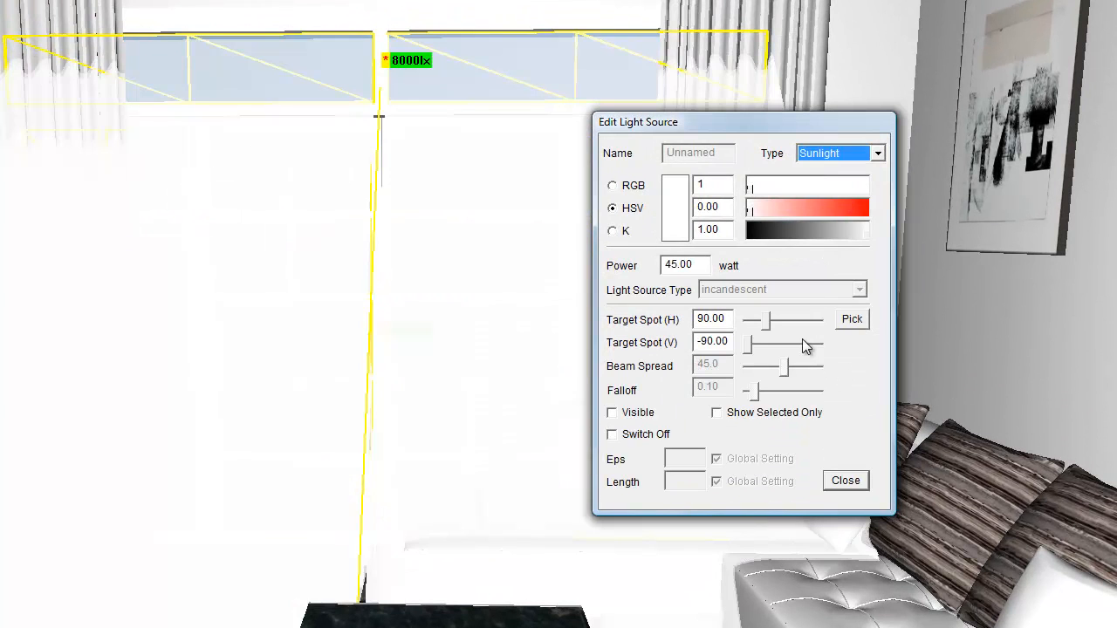
Aim the sunlight down into the room with Target Spot sliders and Pick, and make it visible.
{"action": "left_click_drag", "start_coordinate": [752, 341], "coordinate": [767, 341]}
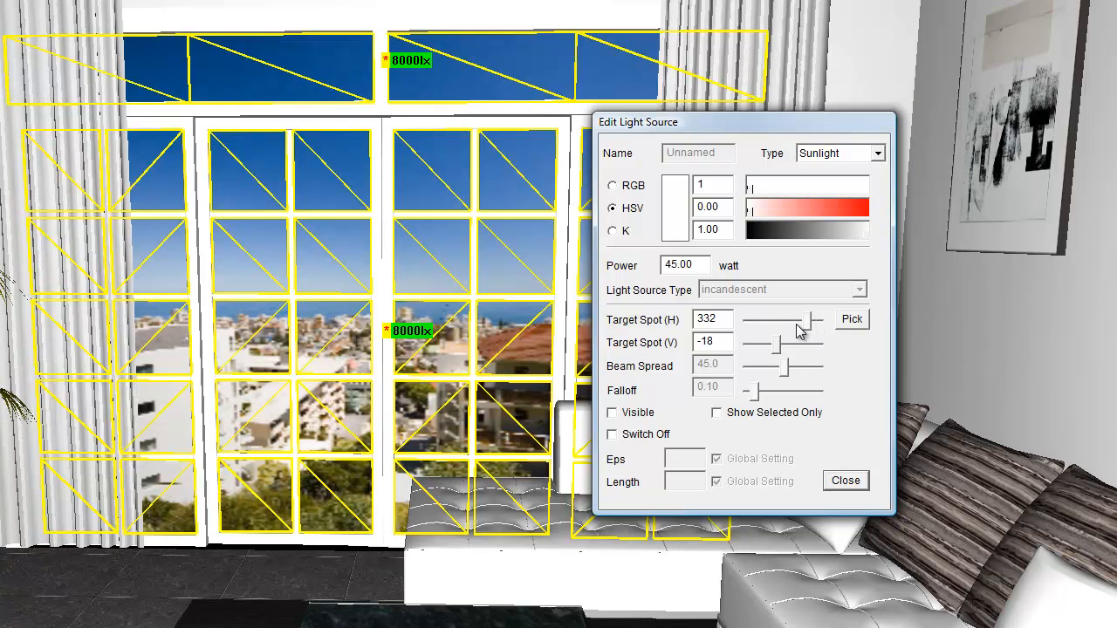
{"action": "left_click_drag", "start_coordinate": [796, 322], "coordinate": [785, 322]}
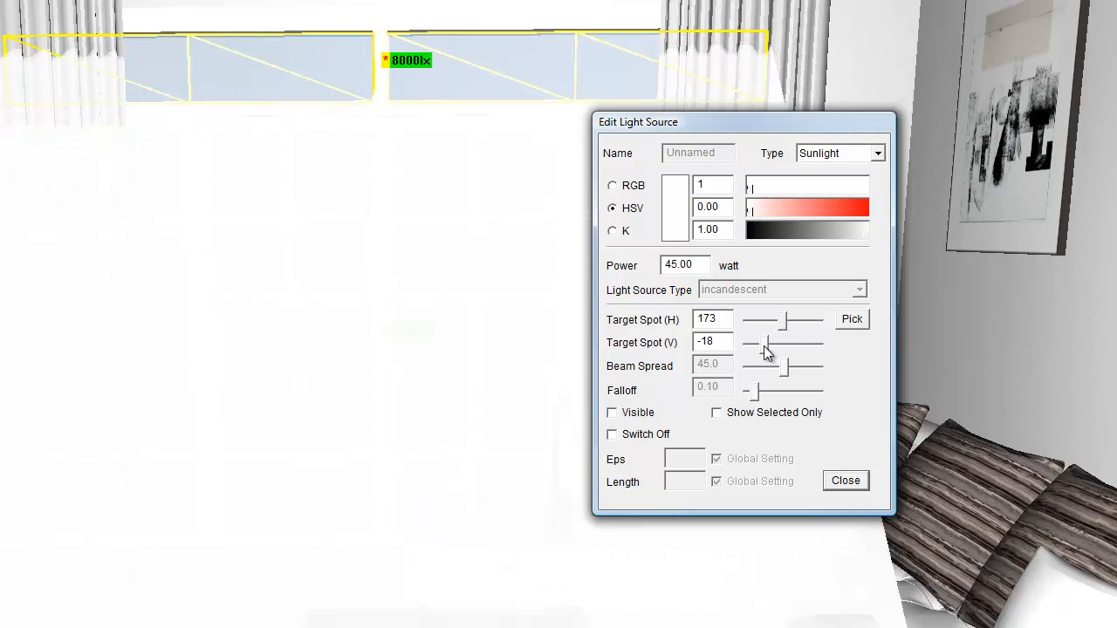
{"action": "left_click_drag", "start_coordinate": [777, 342], "coordinate": [766, 354]}
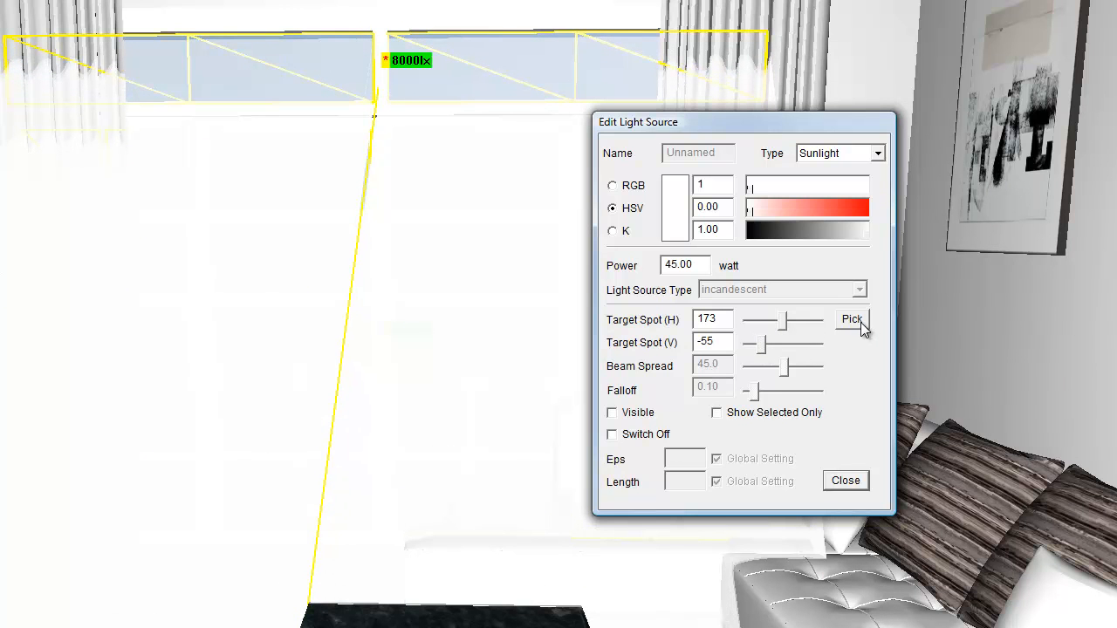
{"action": "left_click", "coordinate": [851, 319]}
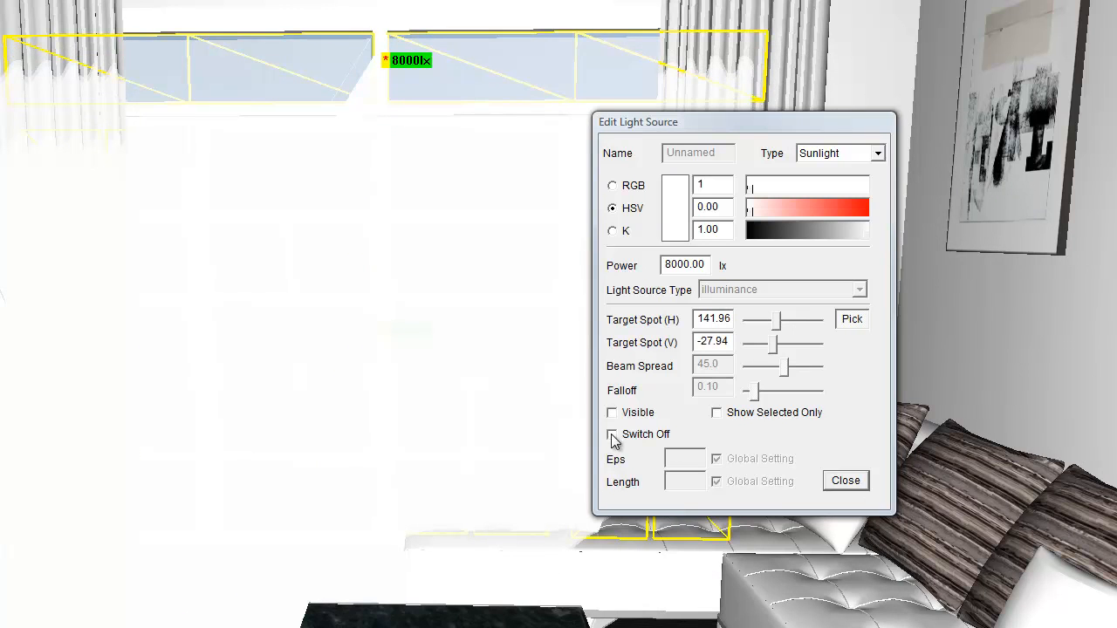
{"action": "left_click", "coordinate": [612, 412]}
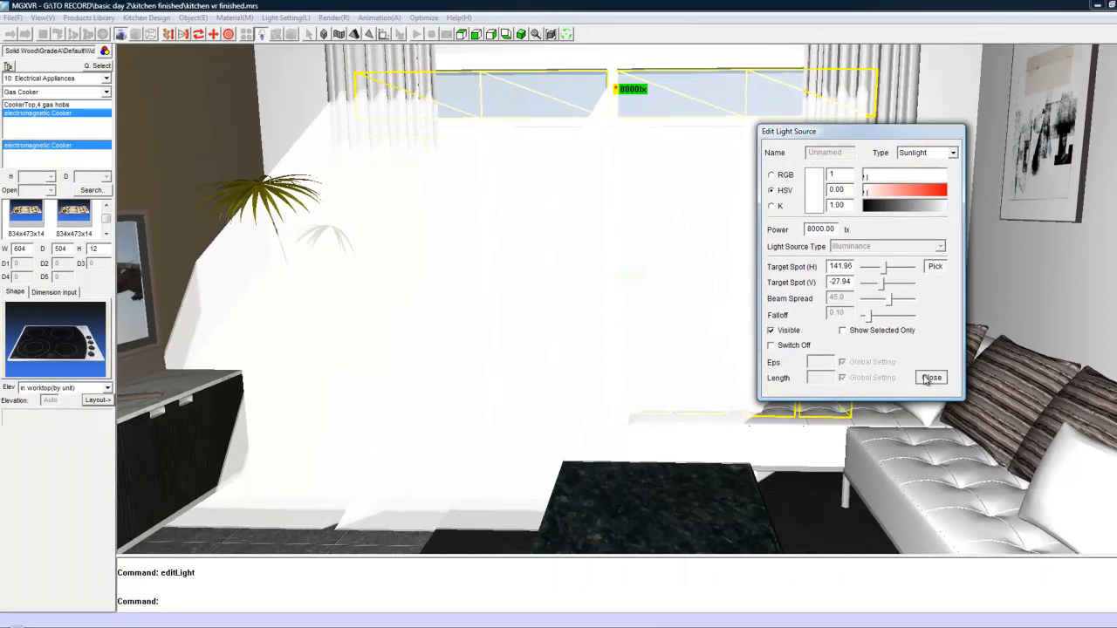
Add 500 lx sunlight surface lights to every pane of both kitchen windows.
{"action": "left_click", "coordinate": [931, 376]}
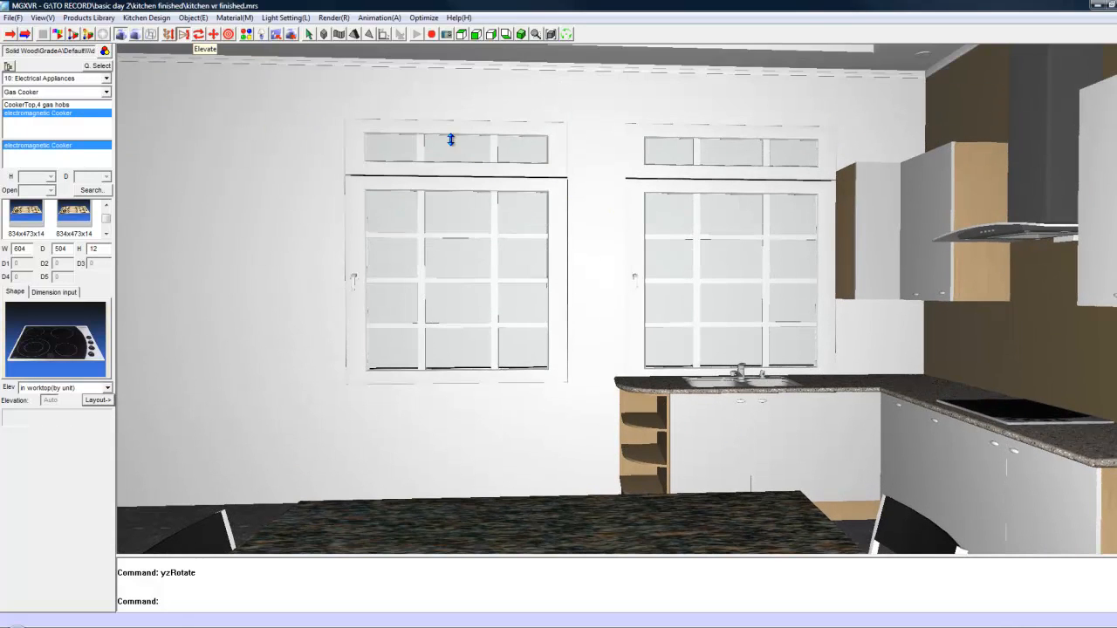
{"action": "left_click", "coordinate": [285, 18]}
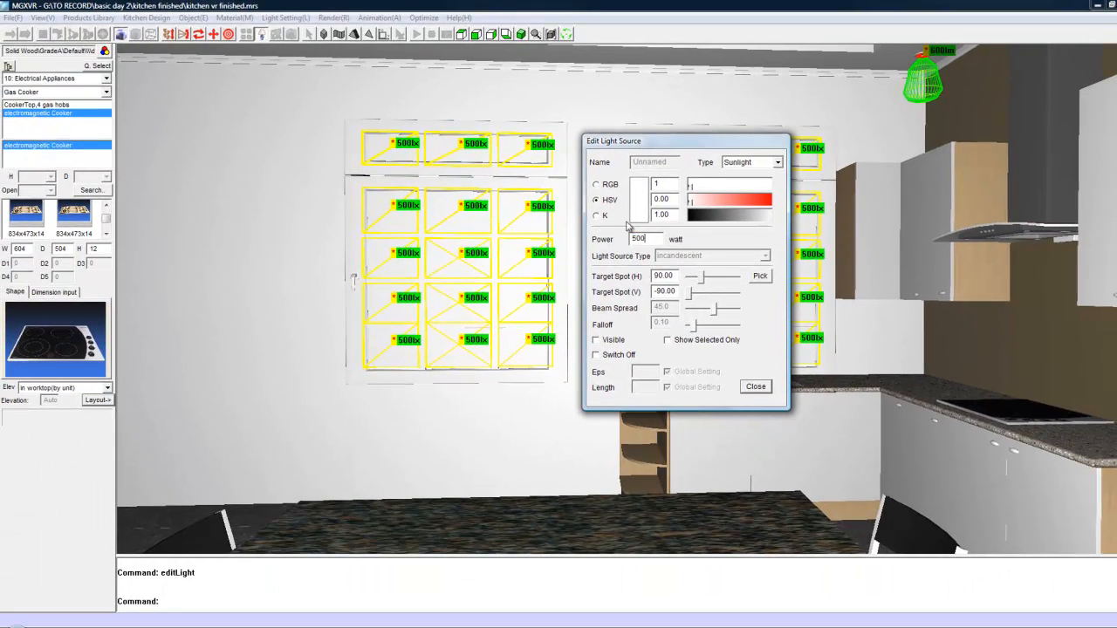
{"action": "left_click", "coordinate": [755, 385]}
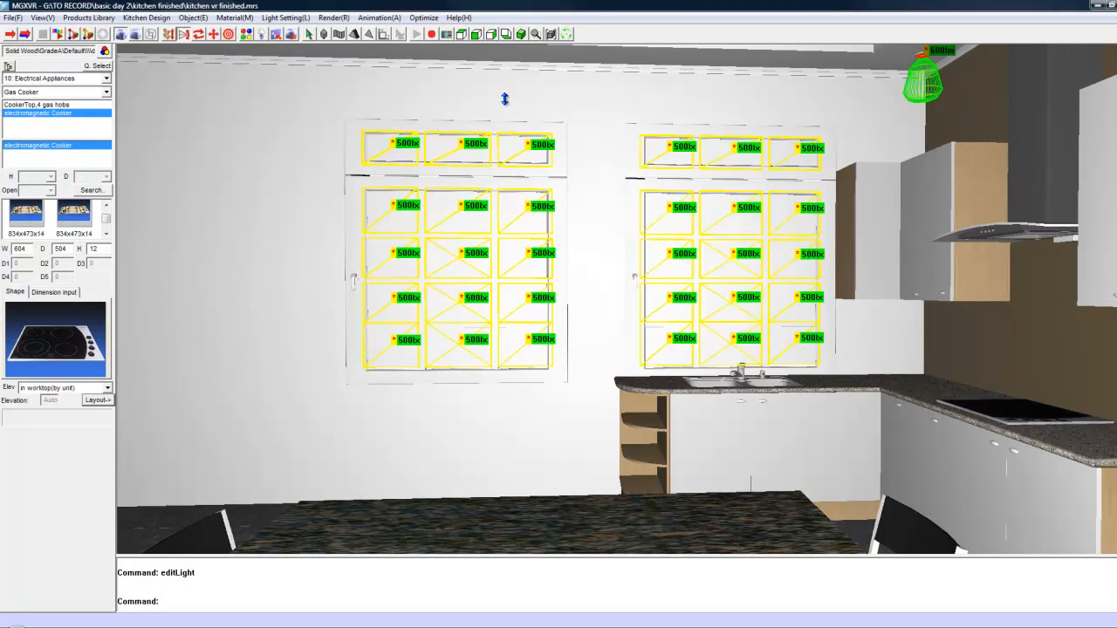